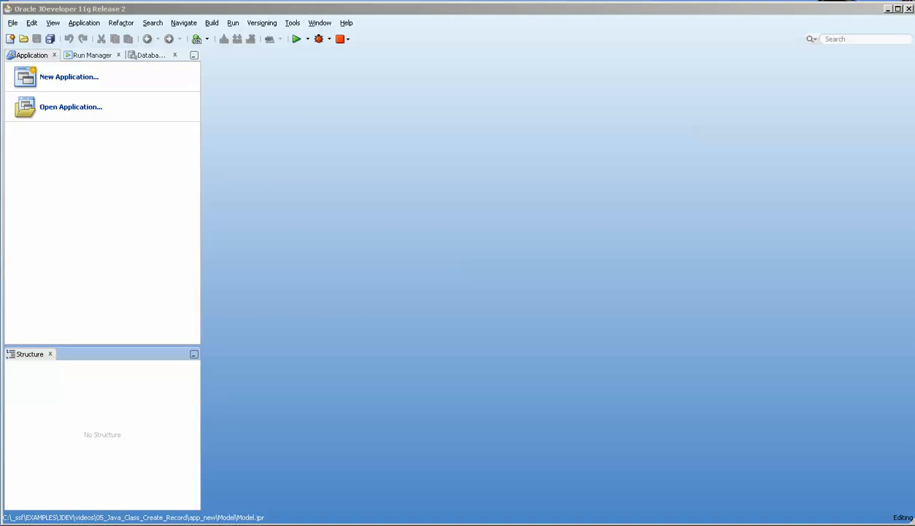
pyautogui.moveTo(394, 299)
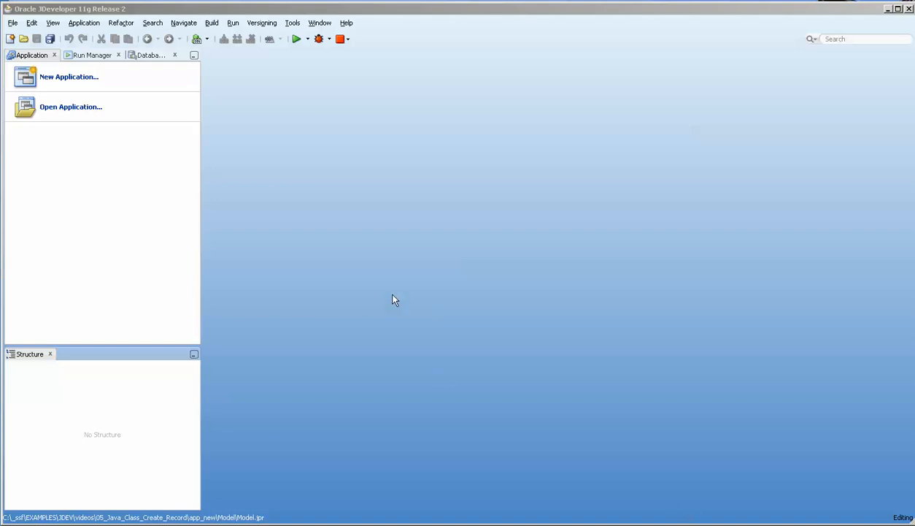
pyautogui.moveTo(146, 186)
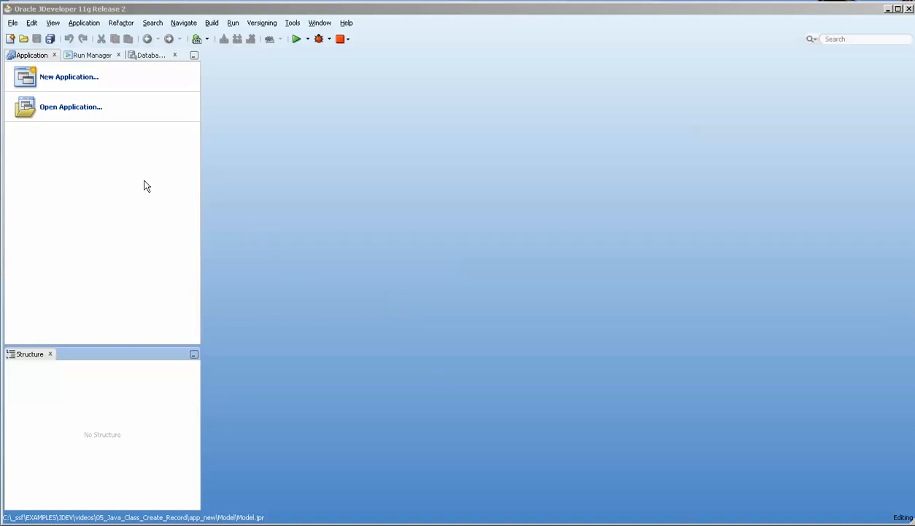
pyautogui.moveTo(71, 107)
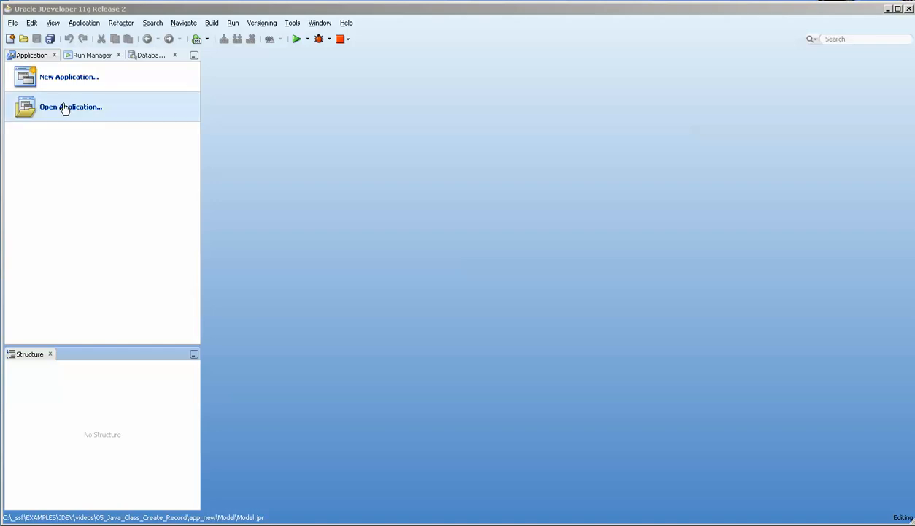
pyautogui.moveTo(86, 82)
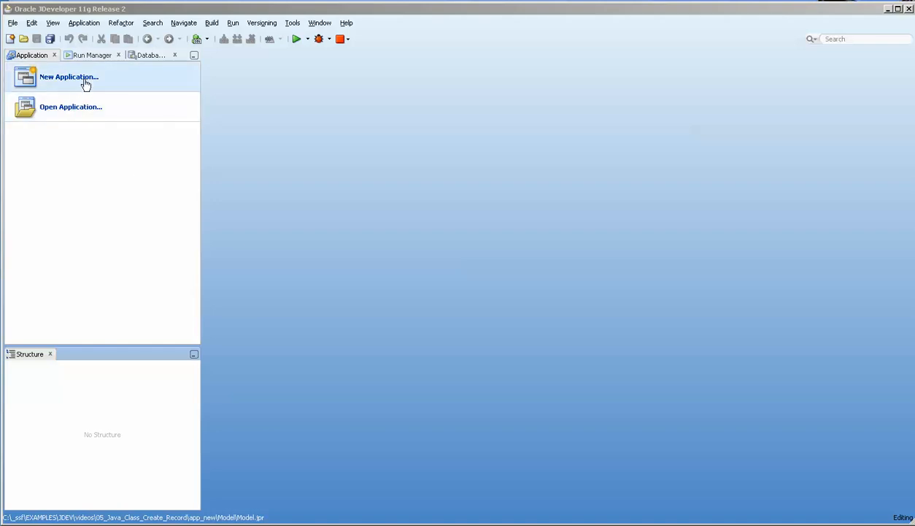
# - Create the HR Fusion Web Application (ADF) in the ...\01_HR_base_model\hr folder
pyautogui.click(69, 76)
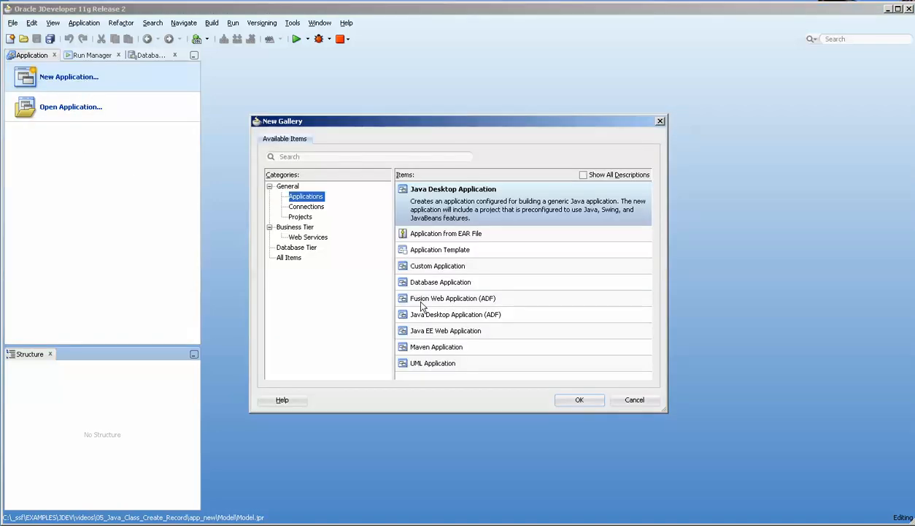
pyautogui.moveTo(478, 330)
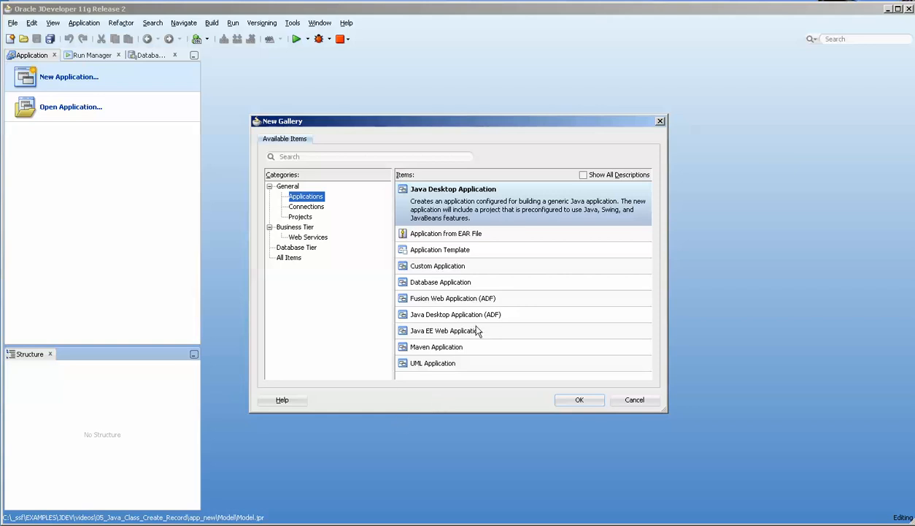
pyautogui.click(460, 298)
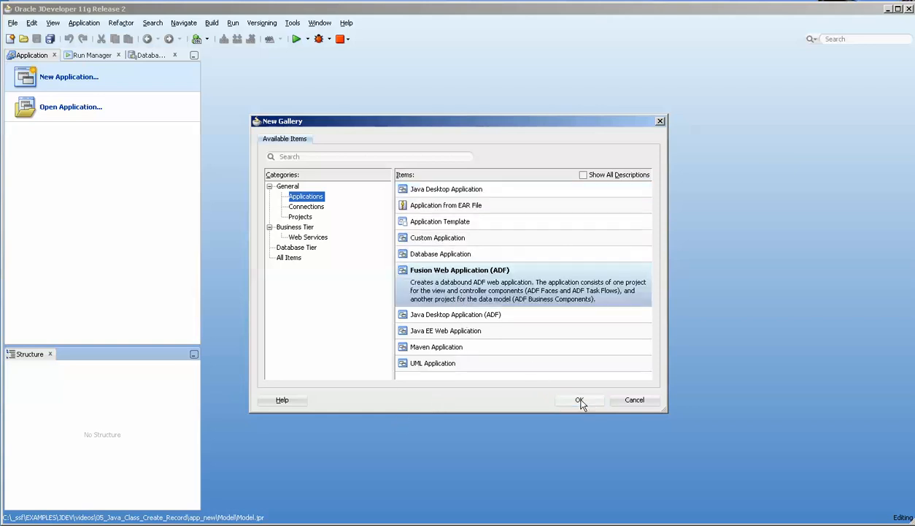
pyautogui.click(580, 400)
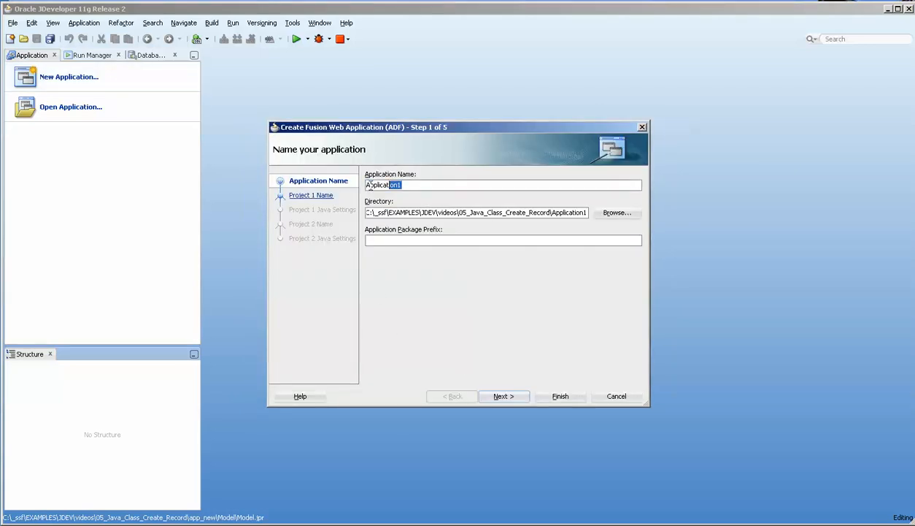
pyautogui.write('HR')
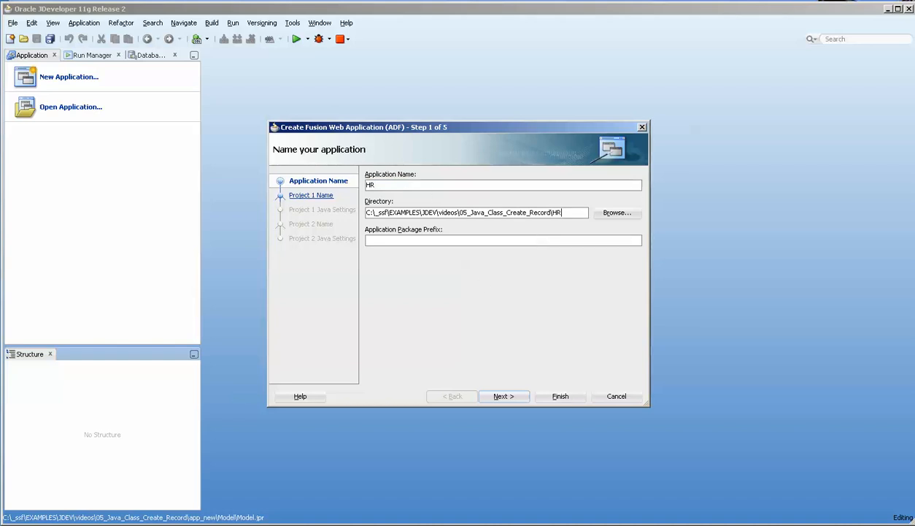
pyautogui.moveTo(533, 224)
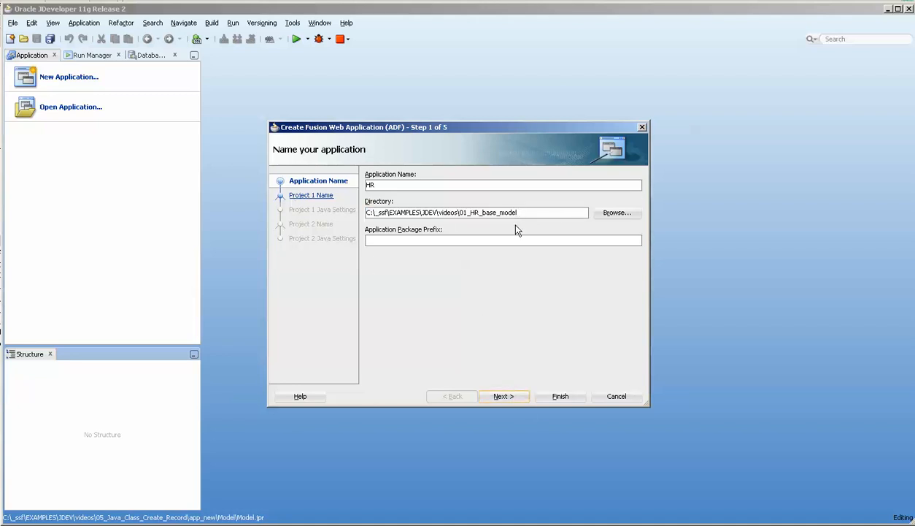
pyautogui.write('\\hr')
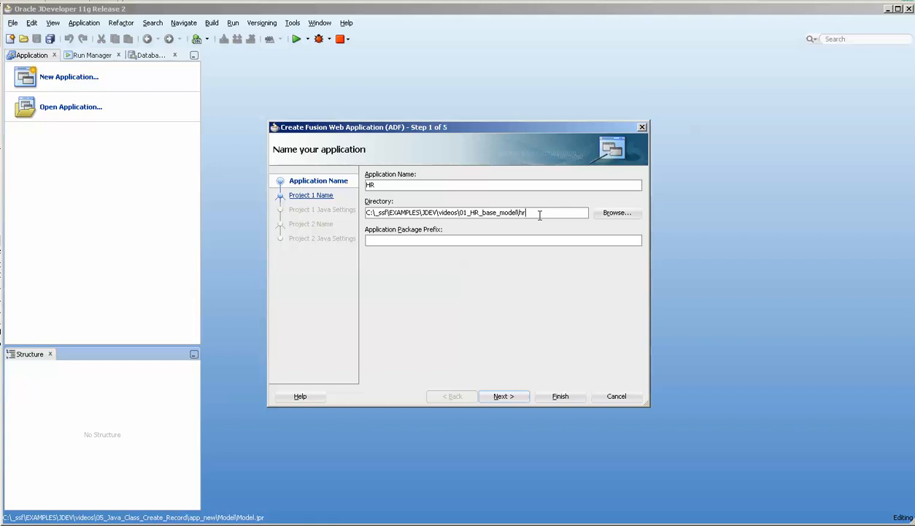
pyautogui.click(503, 395)
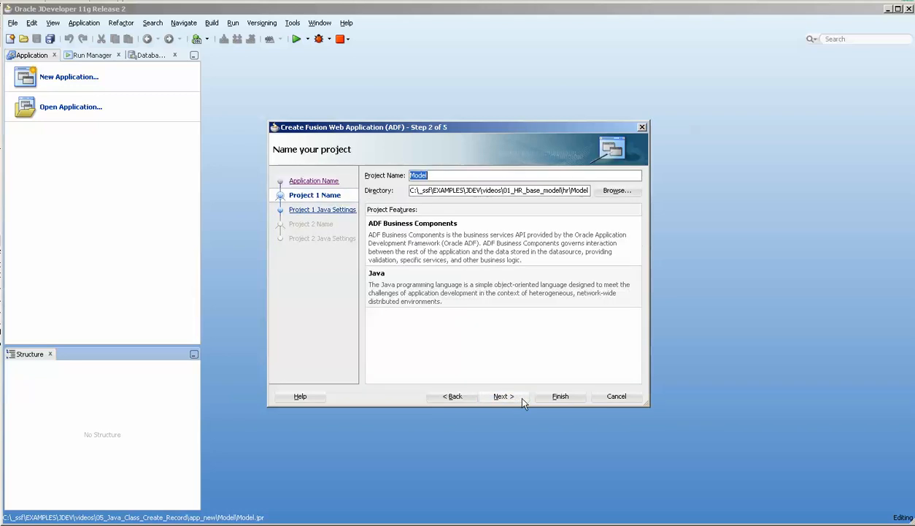
pyautogui.click(503, 395)
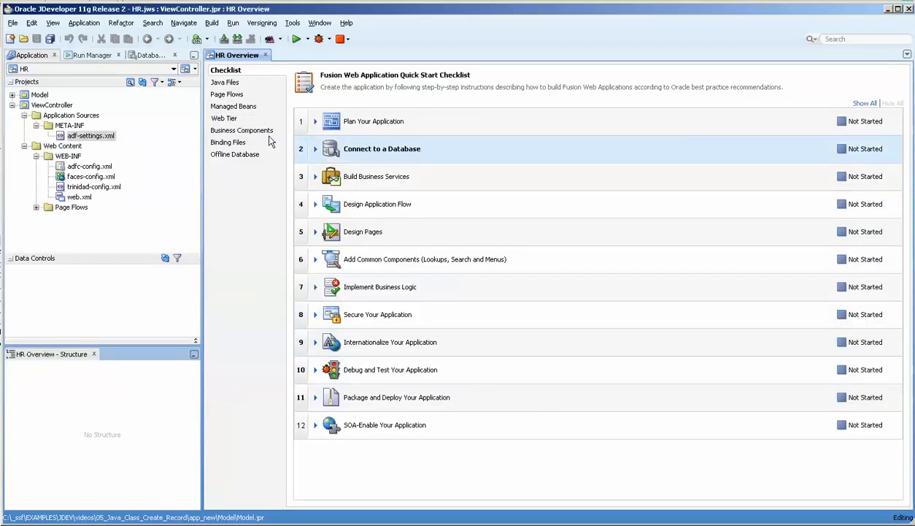
# - Add the hr IDE database connection under the HR application's resources, then select Model
pyautogui.click(265, 55)
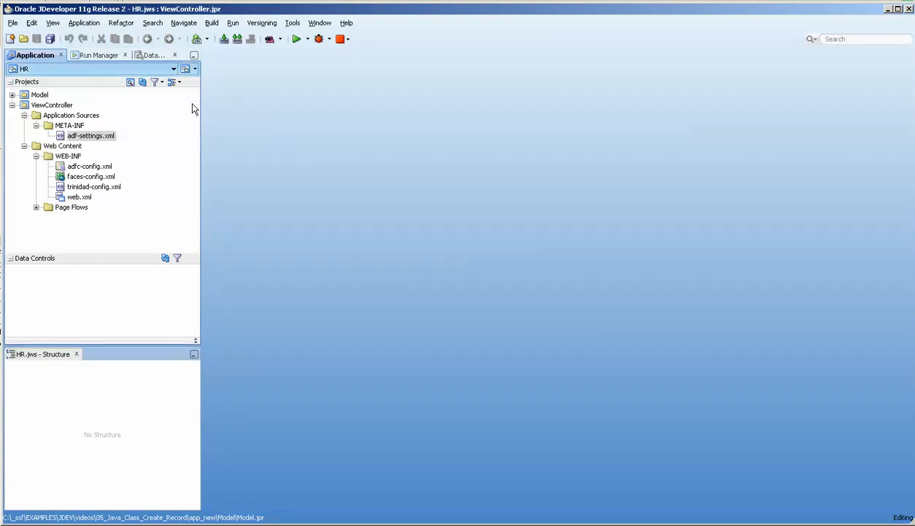
pyautogui.click(149, 55)
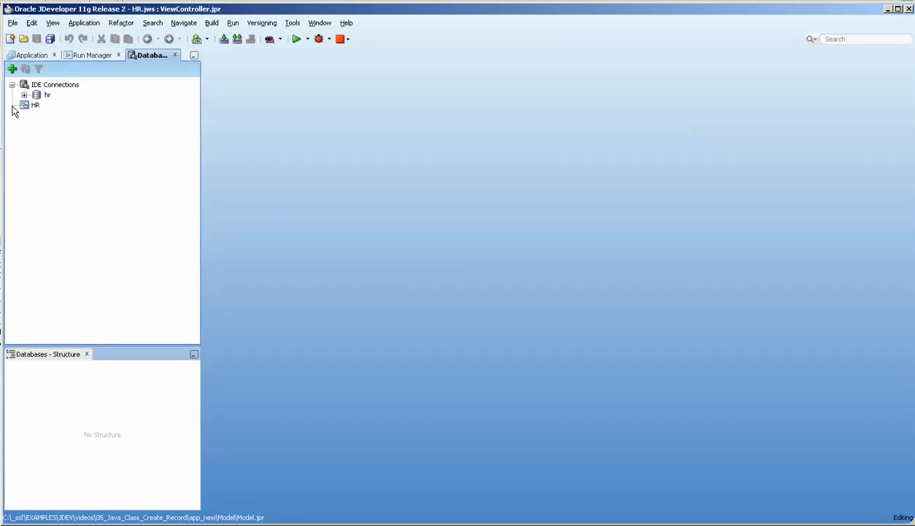
pyautogui.click(35, 105)
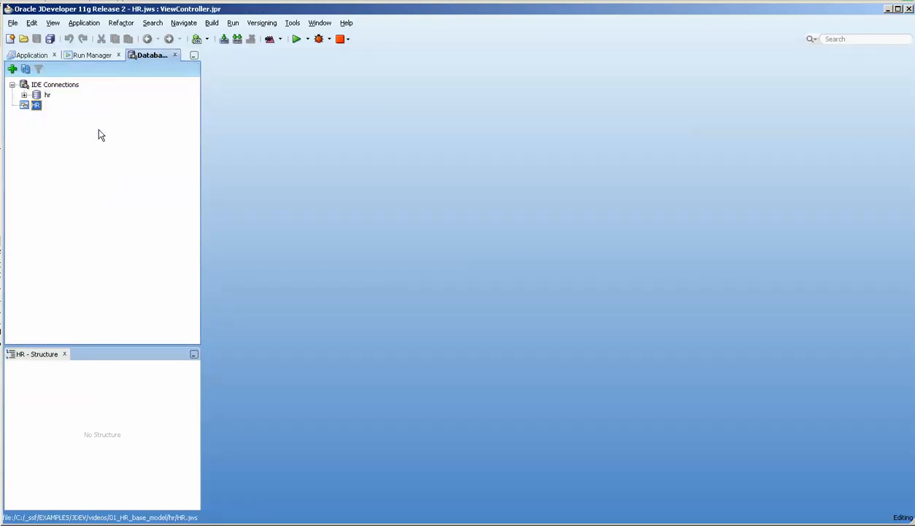
pyautogui.moveTo(28, 125)
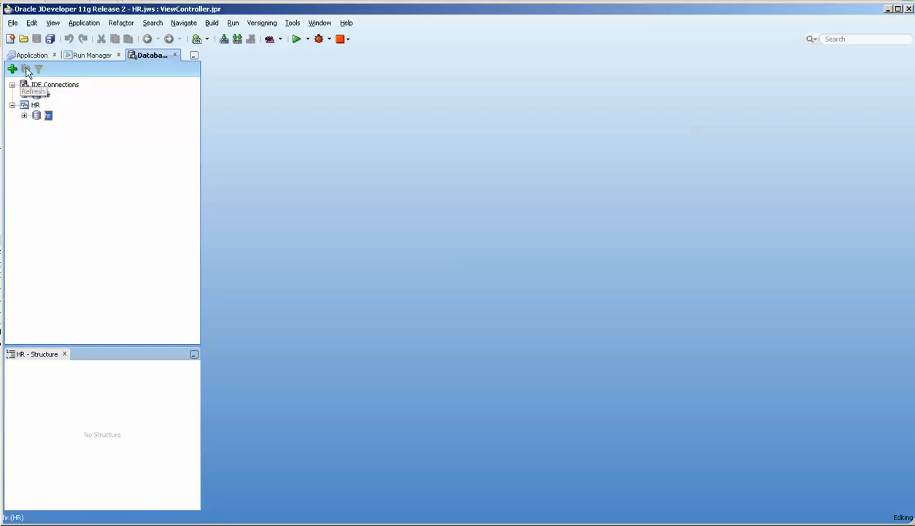
pyautogui.click(31, 55)
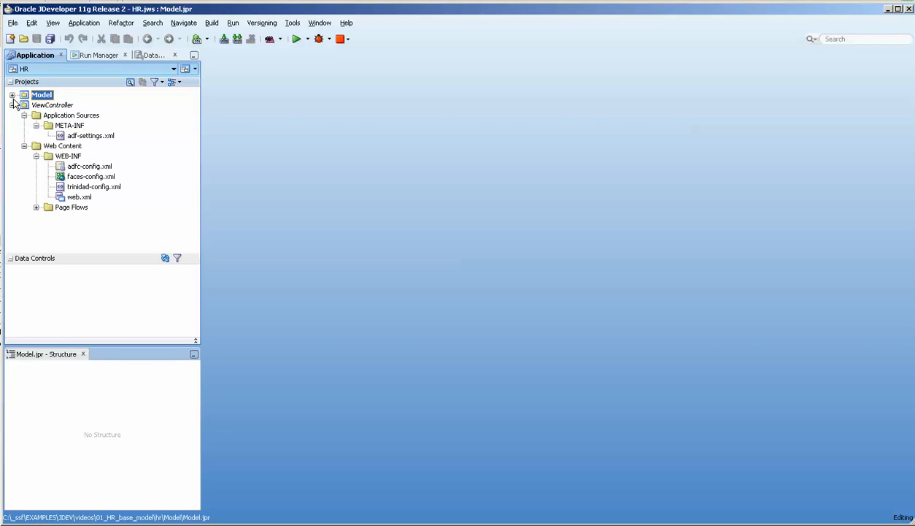
# - Launch Business Components from Tables on Model and accept the hr connection initialization
pyautogui.rightClick(42, 95)
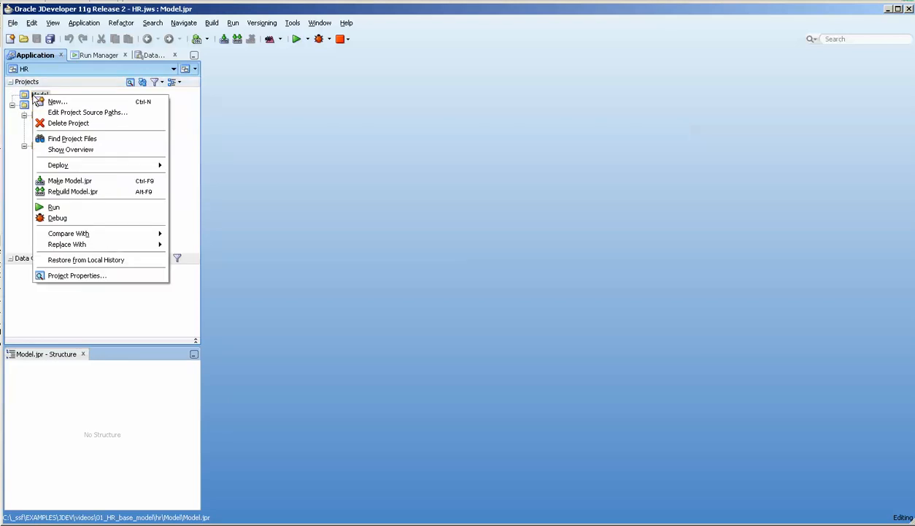
pyautogui.click(57, 102)
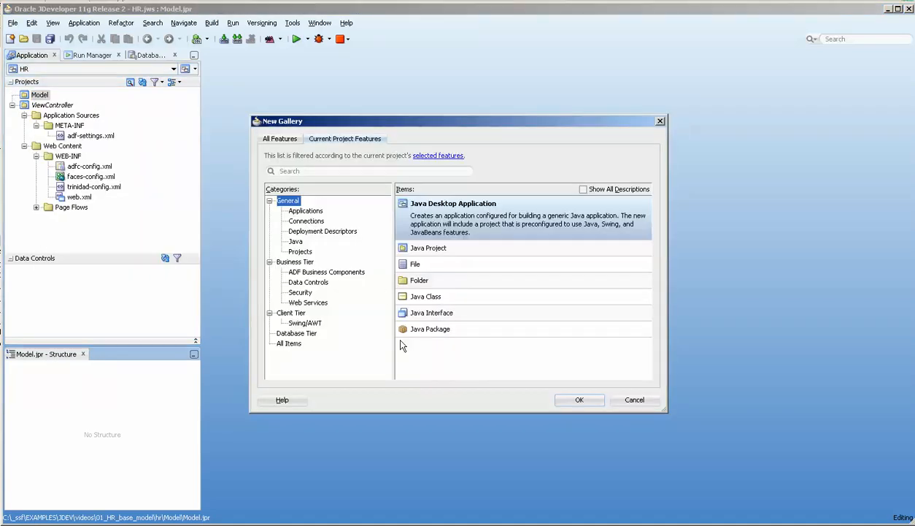
pyautogui.click(326, 271)
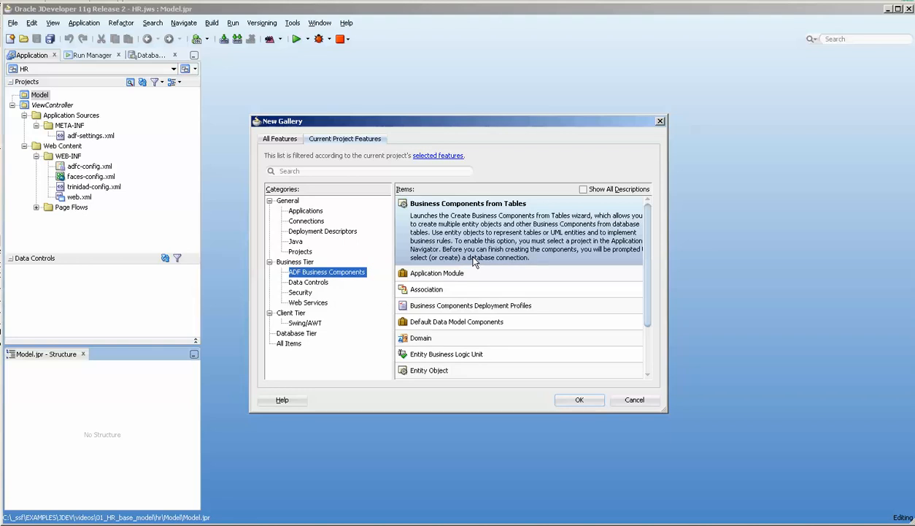
pyautogui.click(635, 400)
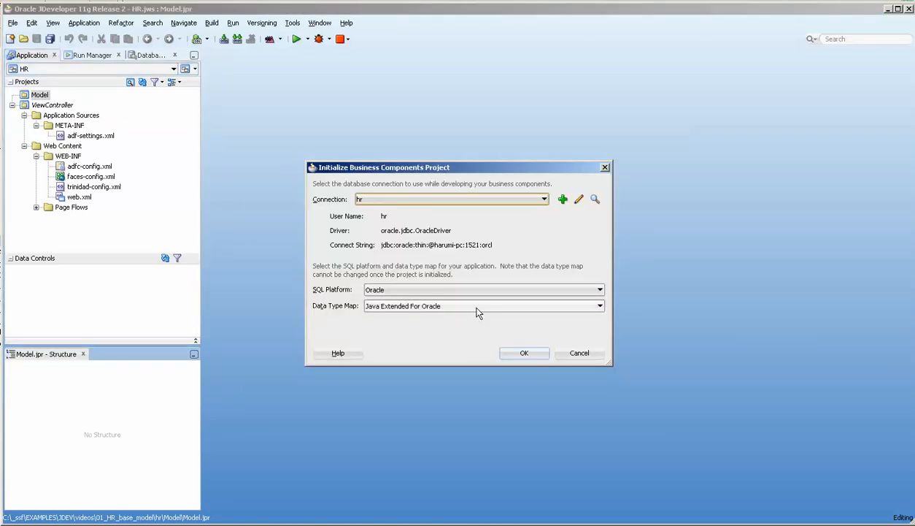
pyautogui.moveTo(524, 353)
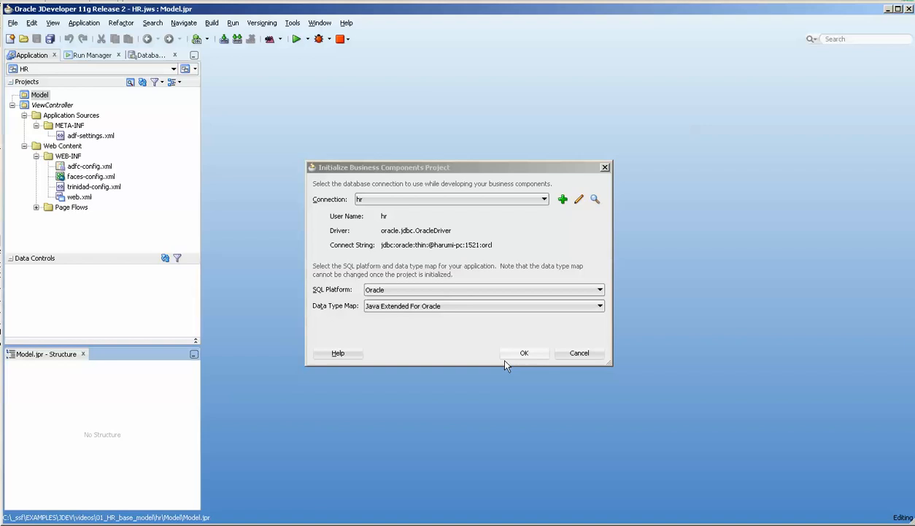
pyautogui.click(523, 353)
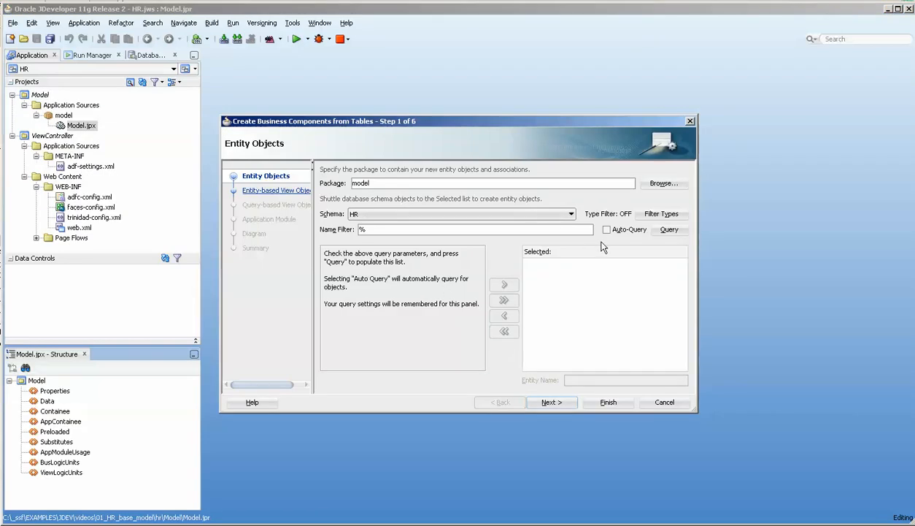
# - Add EMPLOYEES as the Employees entity and select EmployeesView as its view object
pyautogui.click(606, 229)
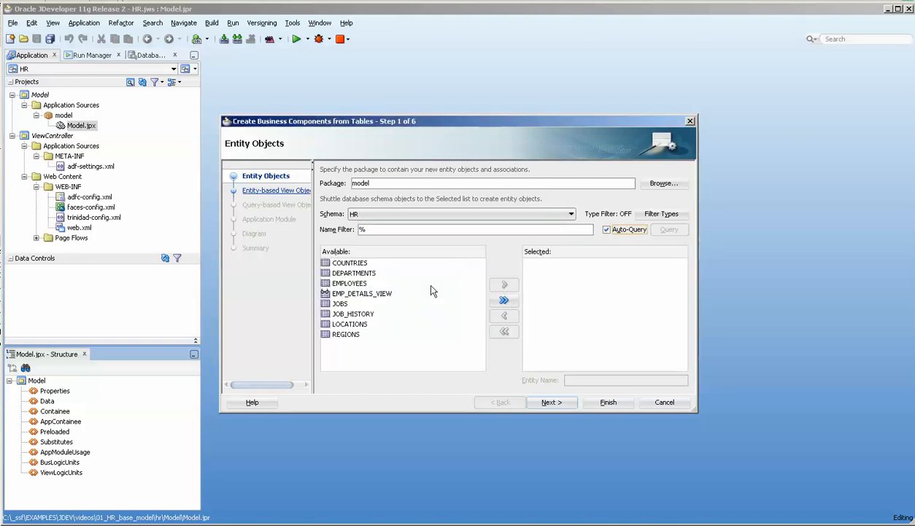
pyautogui.doubleClick(349, 282)
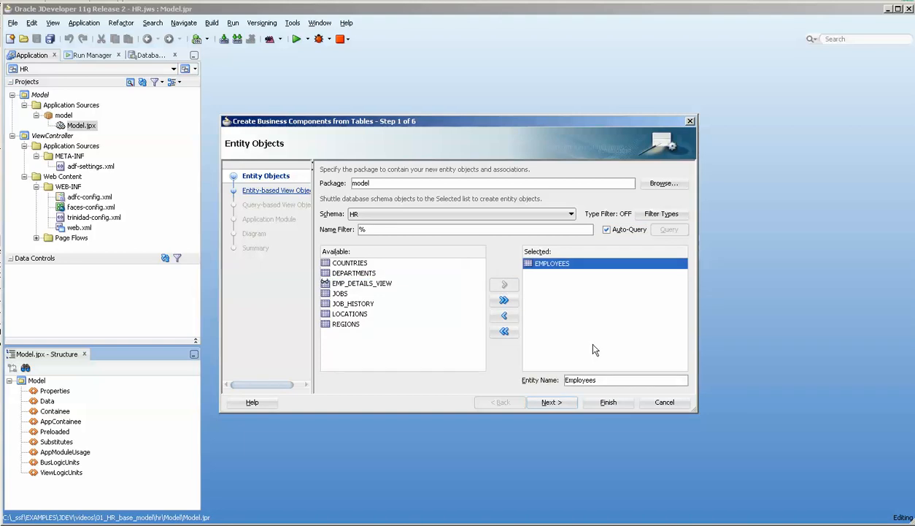
pyautogui.click(552, 402)
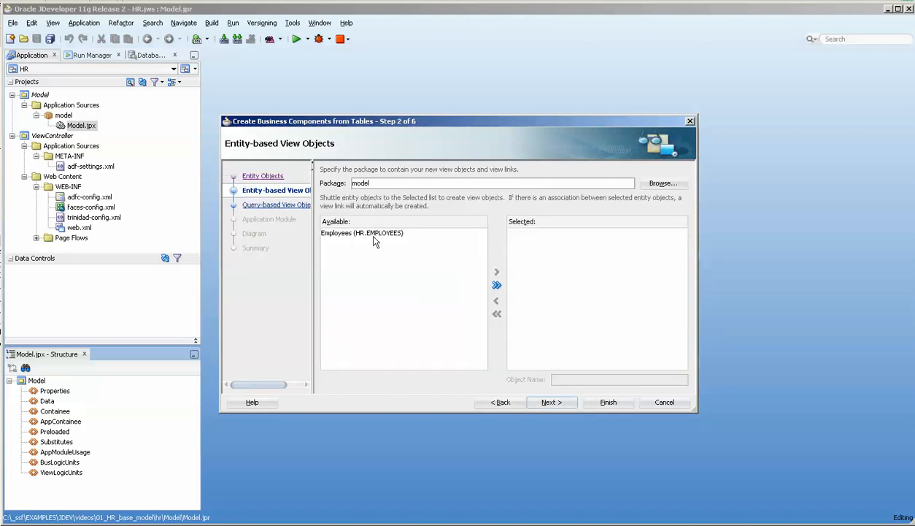
pyautogui.click(496, 271)
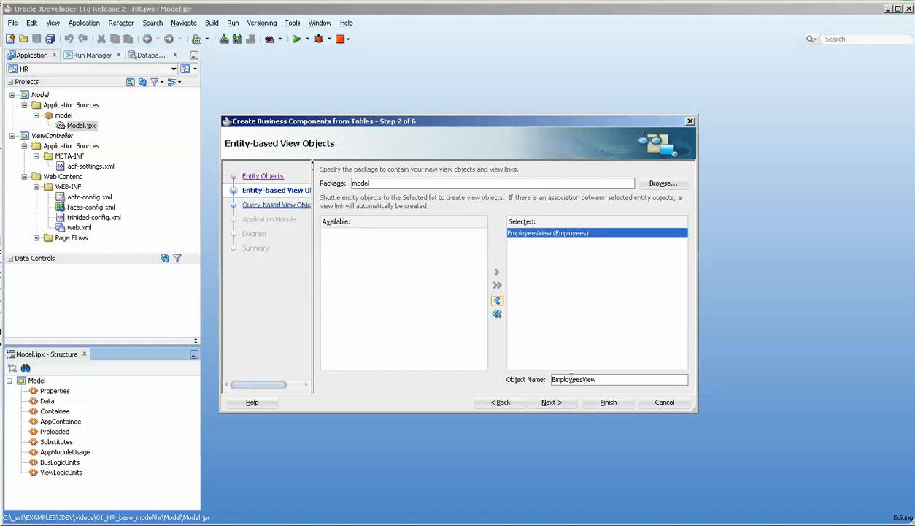
pyautogui.click(550, 403)
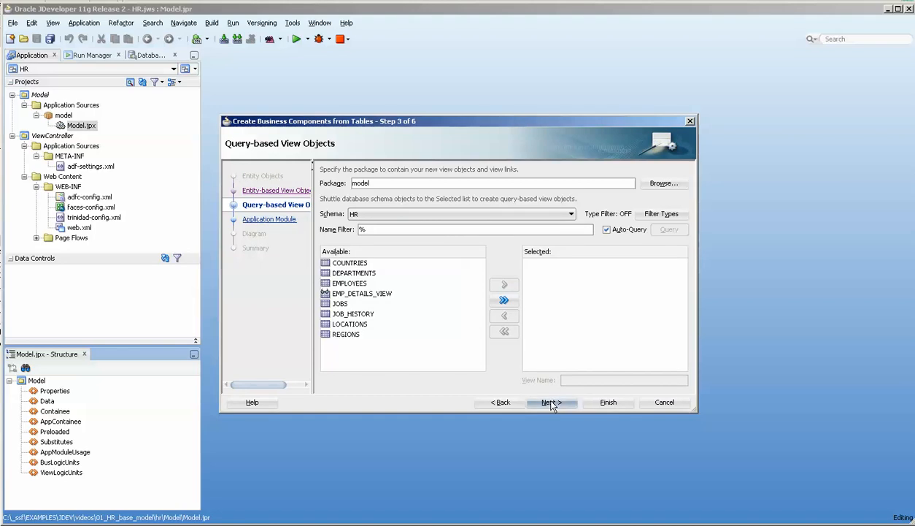
pyautogui.click(501, 401)
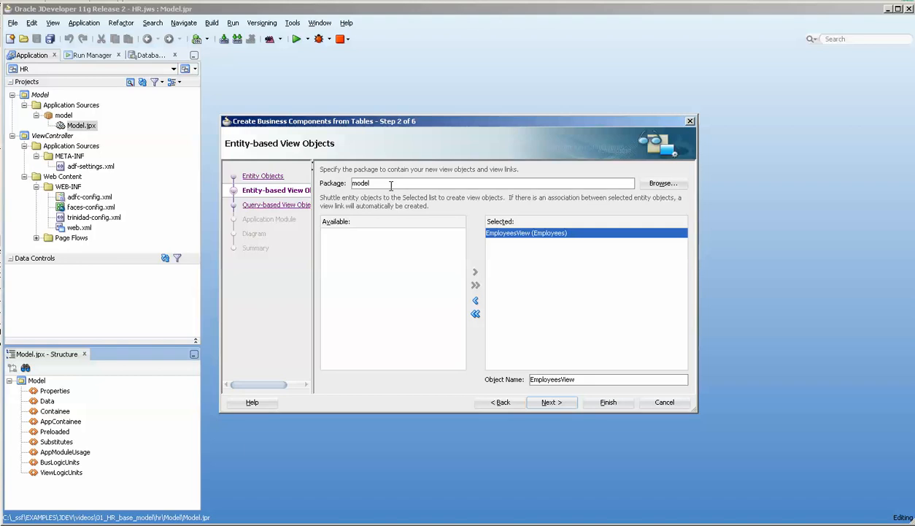
# - Set the entity object package to eo in the wizard
pyautogui.click(501, 403)
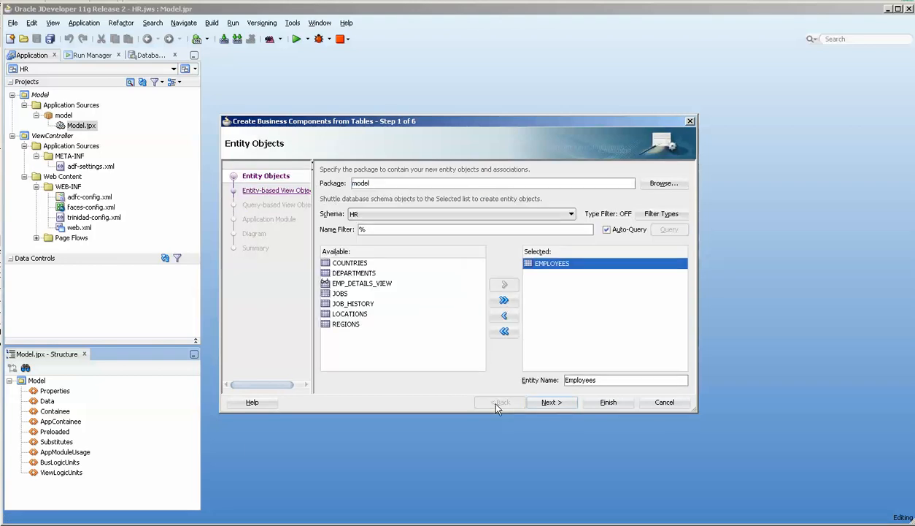
pyautogui.click(551, 401)
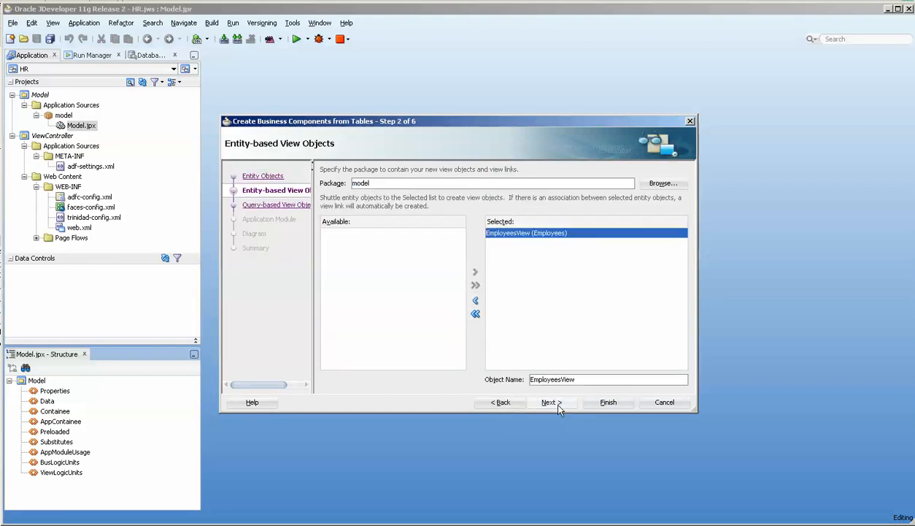
pyautogui.click(500, 402)
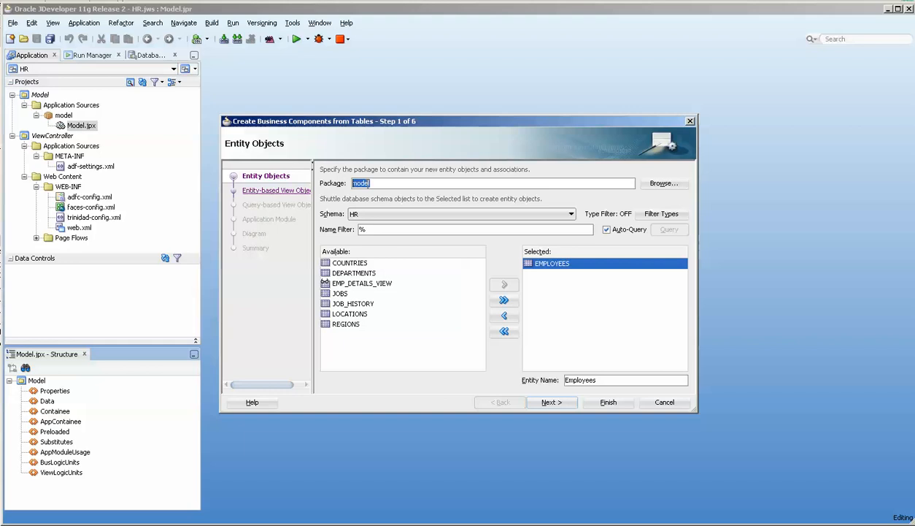
pyautogui.write('eo')
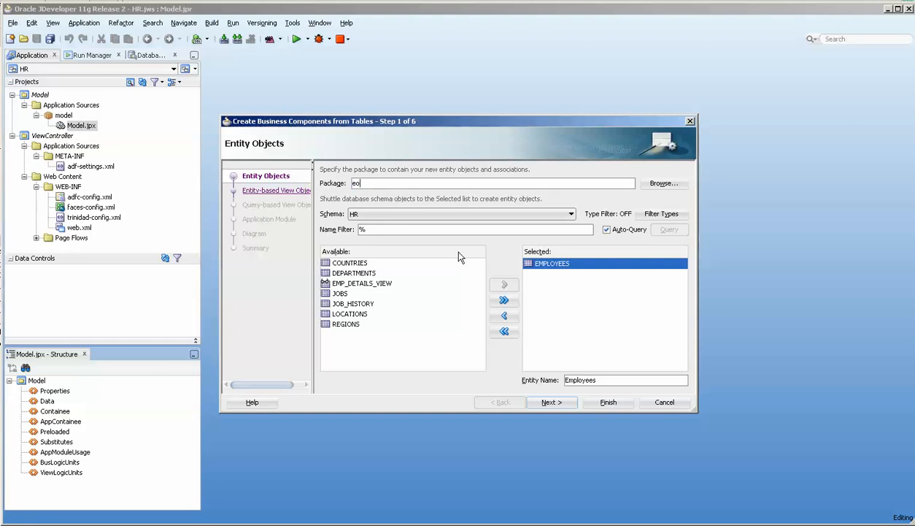
pyautogui.click(552, 401)
pyautogui.write('vo')
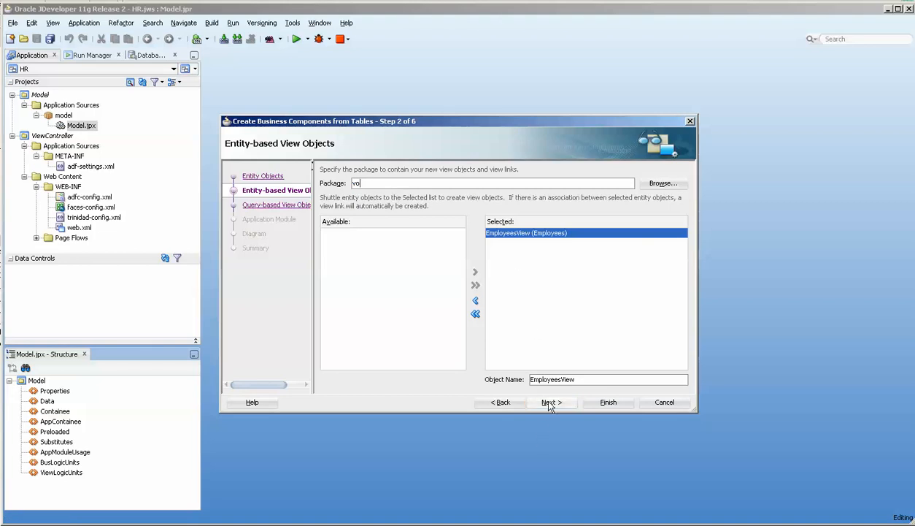
# - Set the application module package to am and generate the business components
pyautogui.click(551, 402)
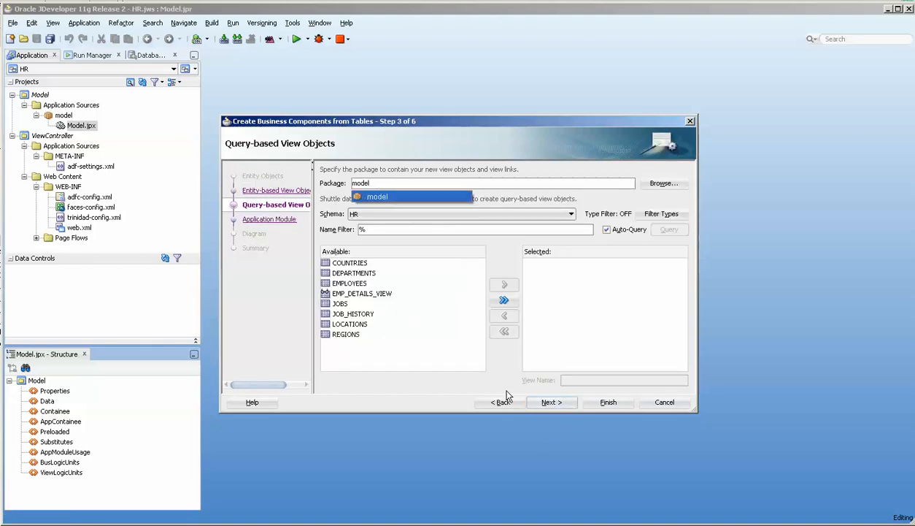
pyautogui.click(550, 402)
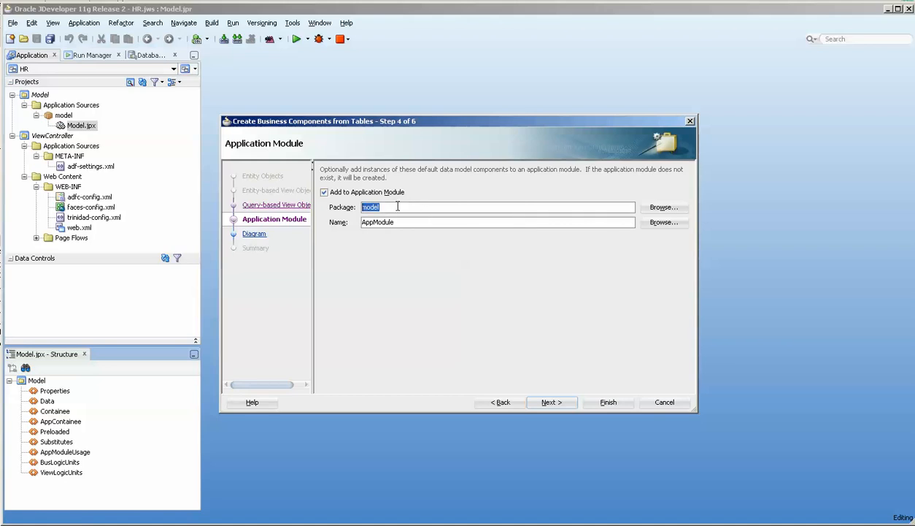
pyautogui.write('am')
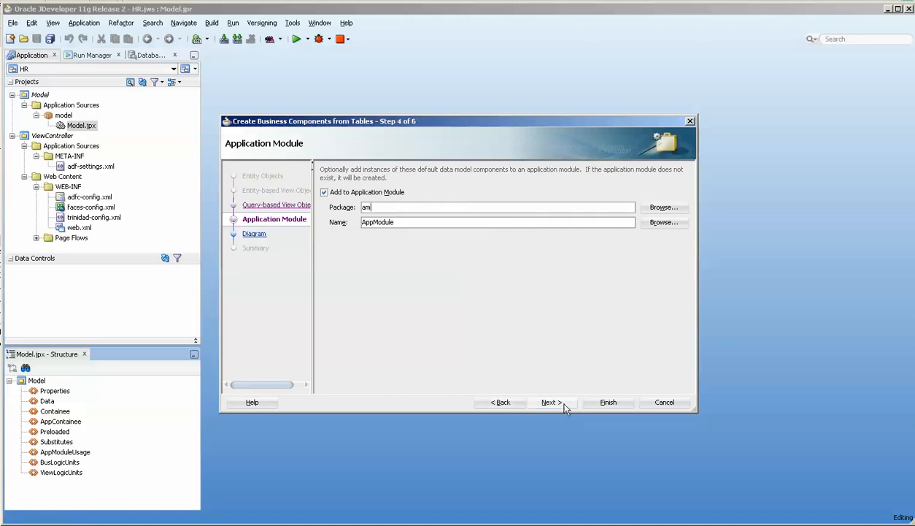
pyautogui.click(550, 401)
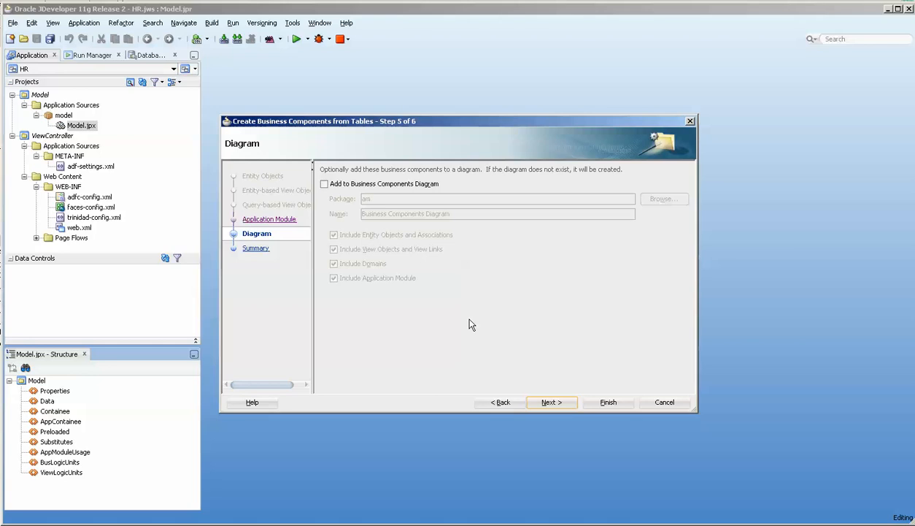
pyautogui.moveTo(536, 388)
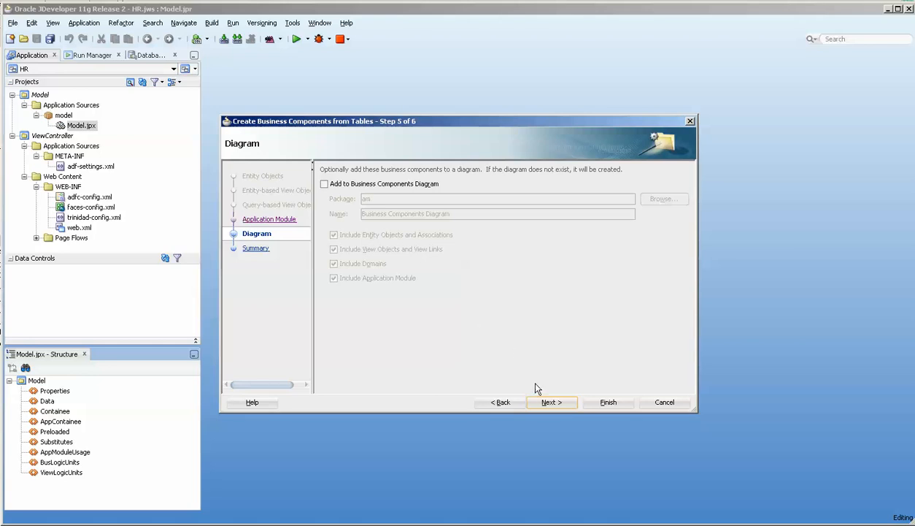
pyautogui.moveTo(543, 406)
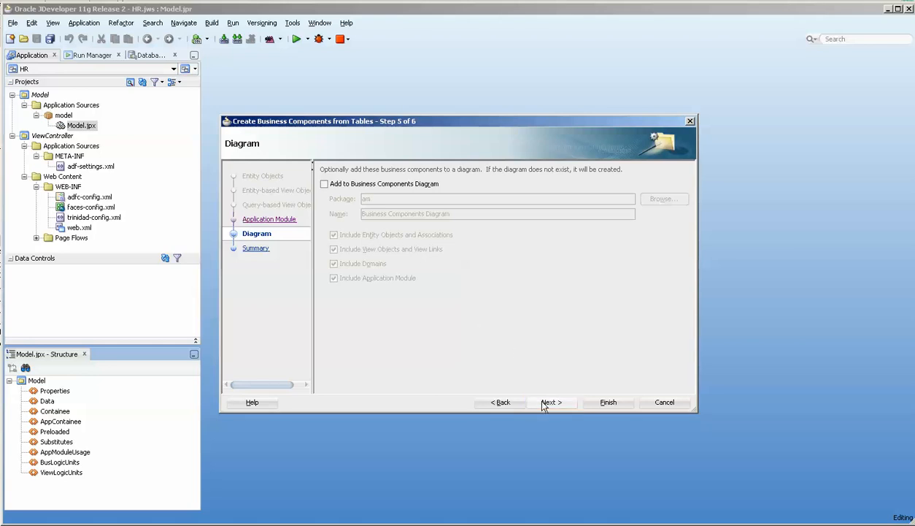
pyautogui.click(551, 402)
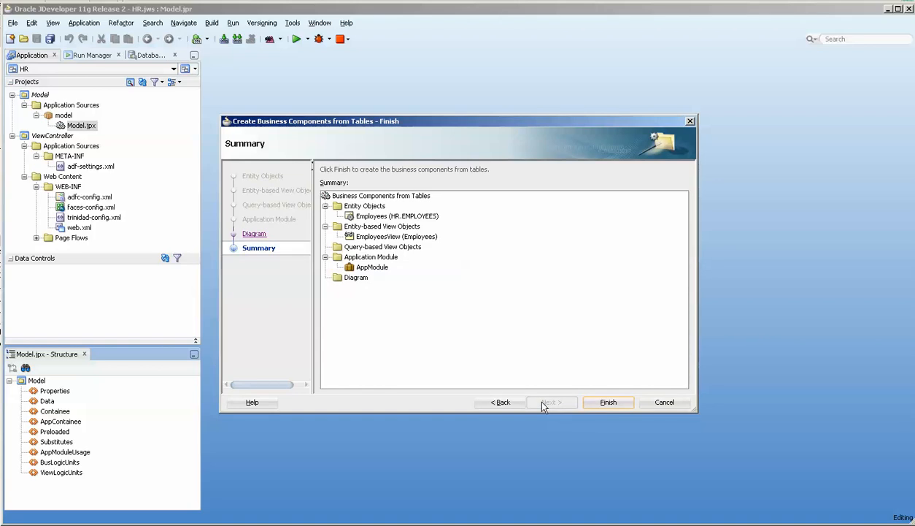
pyautogui.click(608, 401)
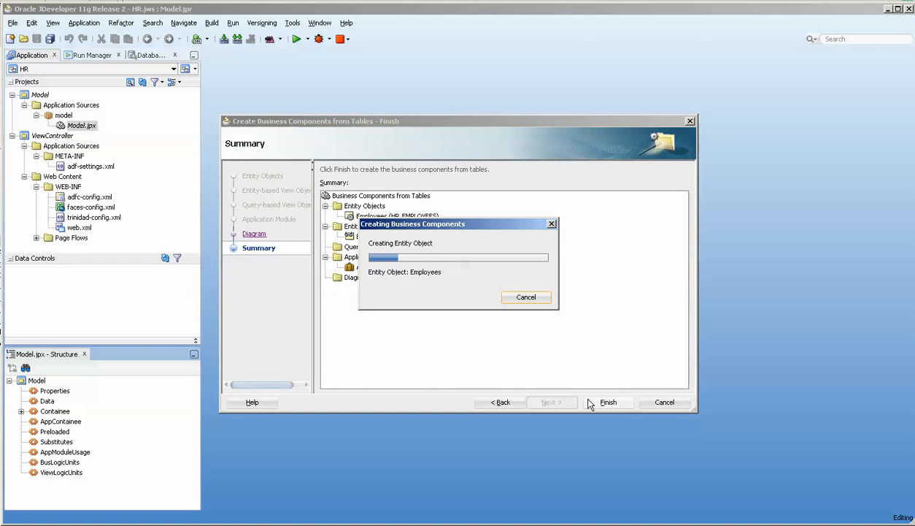
pyautogui.moveTo(603, 402)
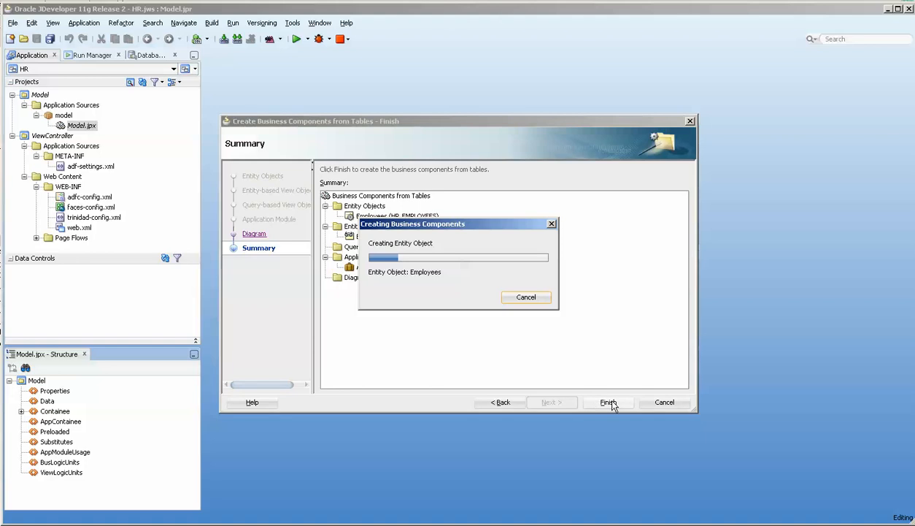
pyautogui.moveTo(612, 407)
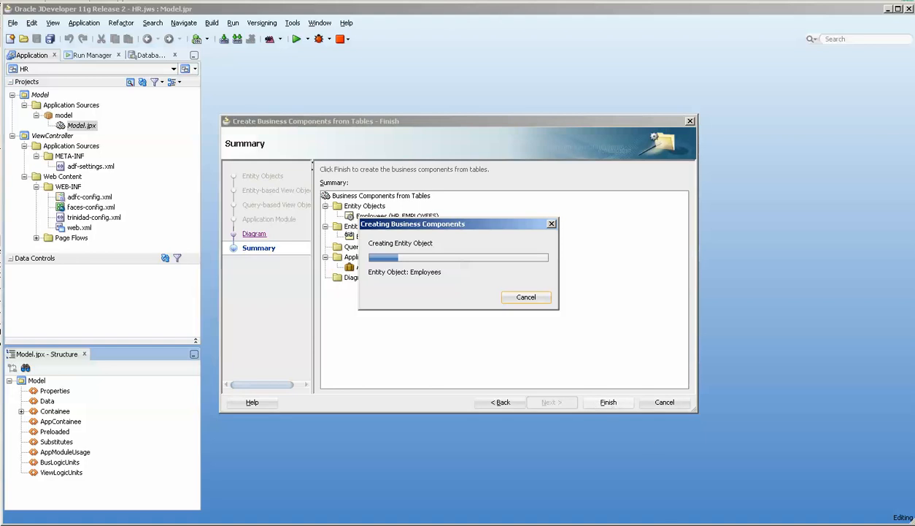
pyautogui.click(607, 401)
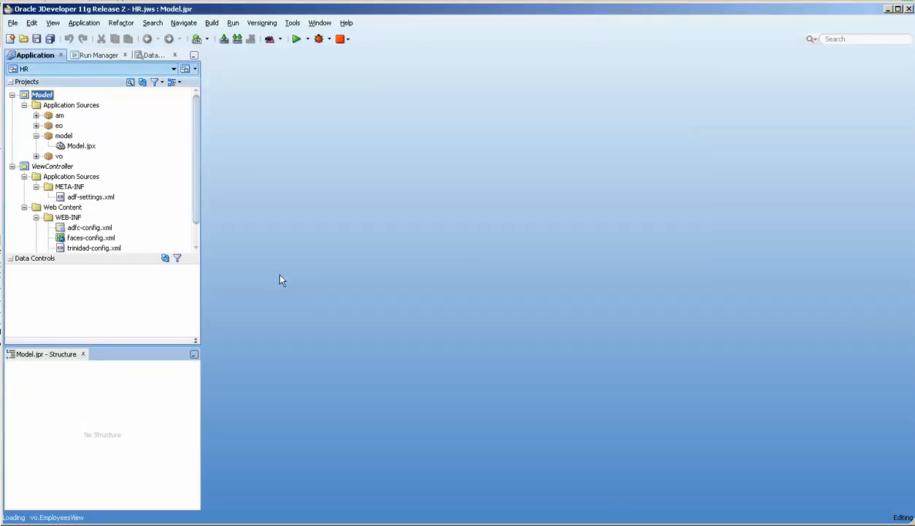
# - Find usages of EmpManagerFkAssoc and open Employees.xml at its accessor attributes
pyautogui.click(60, 116)
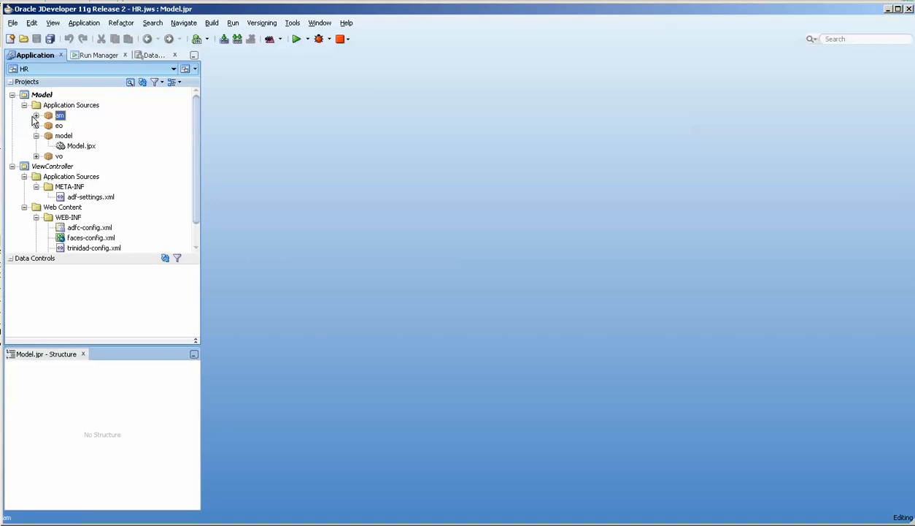
pyautogui.click(36, 115)
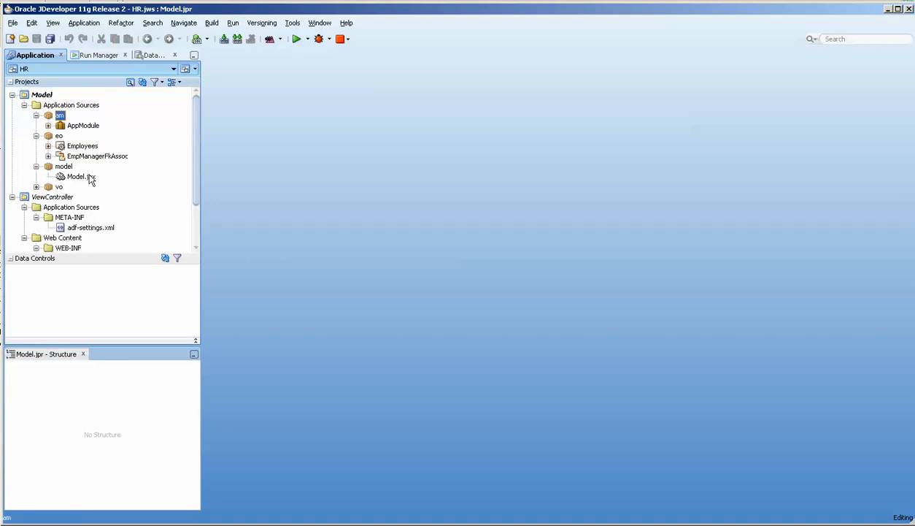
pyautogui.click(97, 155)
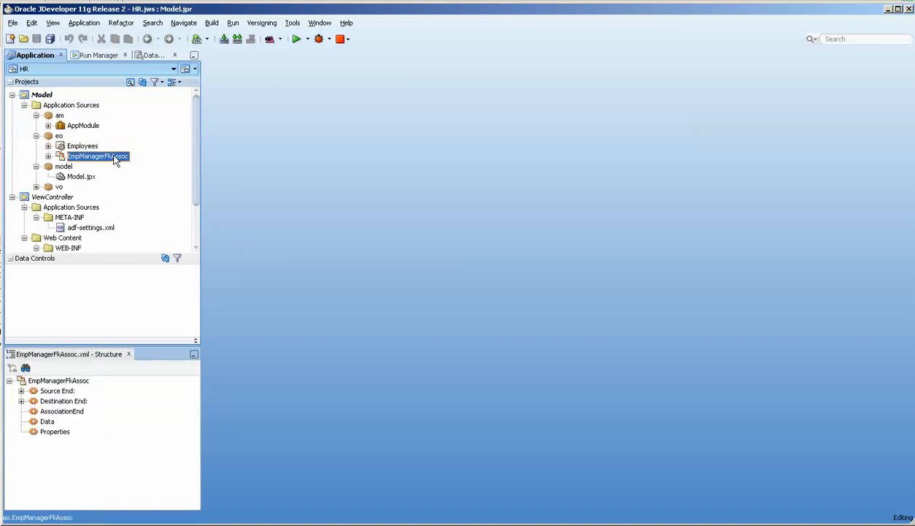
pyautogui.rightClick(97, 156)
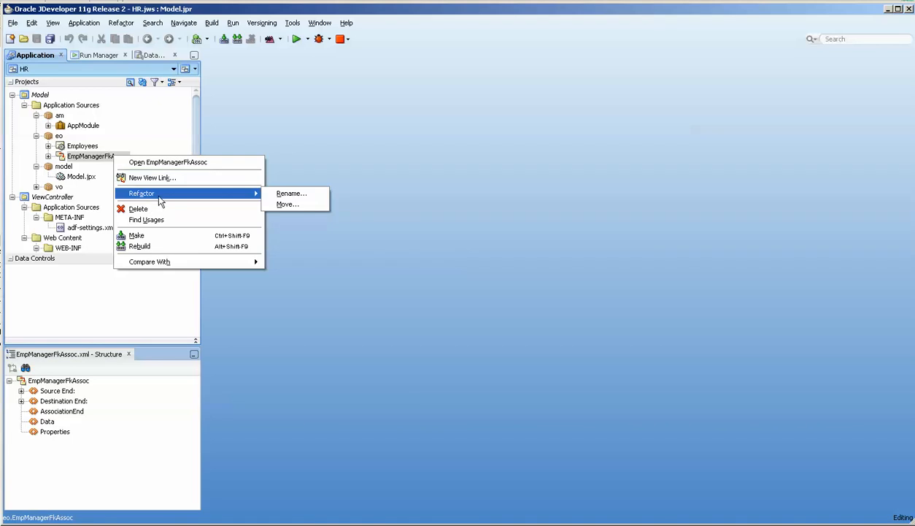
pyautogui.click(145, 219)
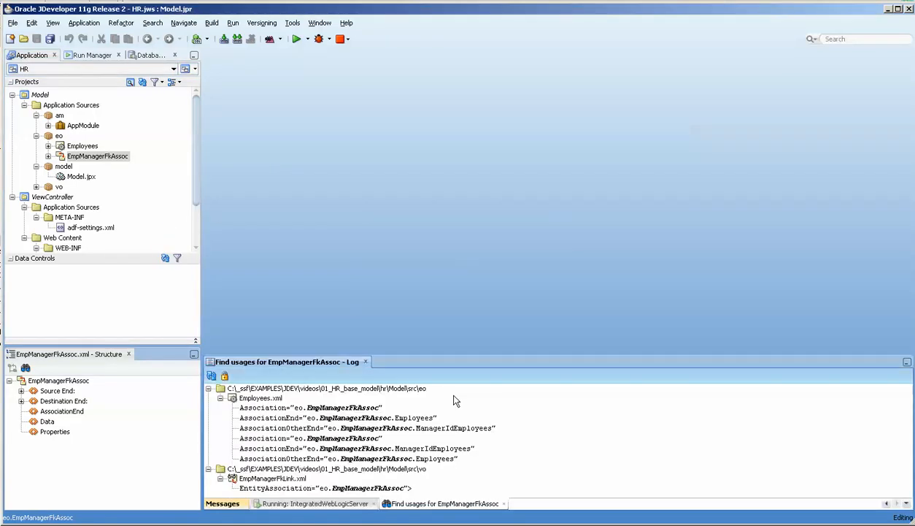
pyautogui.click(220, 397)
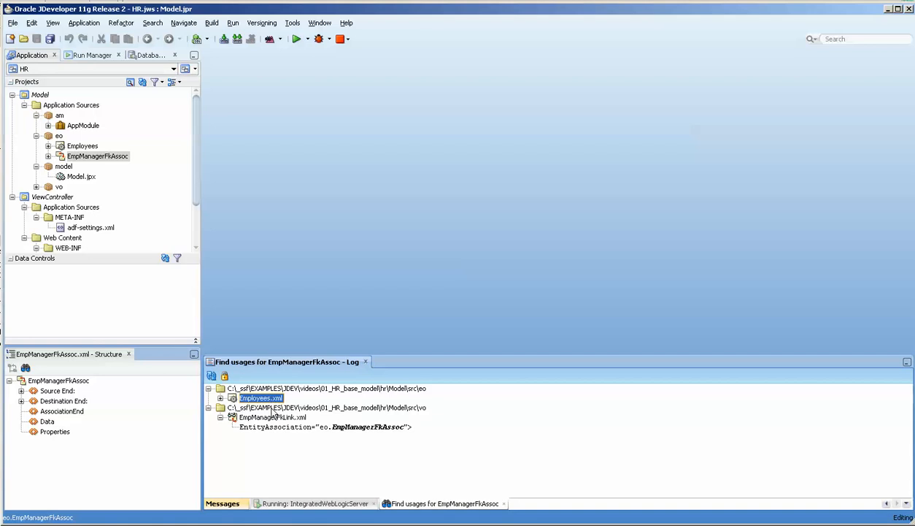
pyautogui.doubleClick(260, 397)
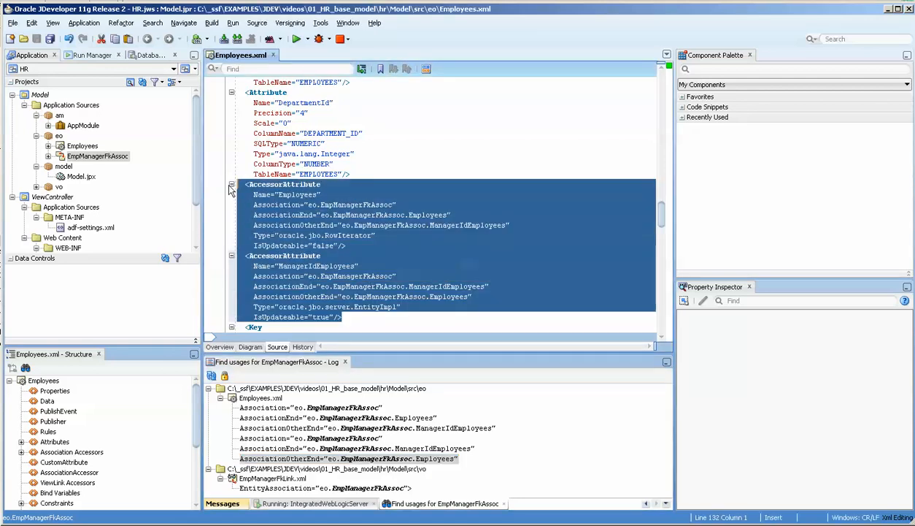
# - Open the remaining EmpManagerFkAssoc usage in EmpManagerFkLink.xml
pyautogui.click(43, 380)
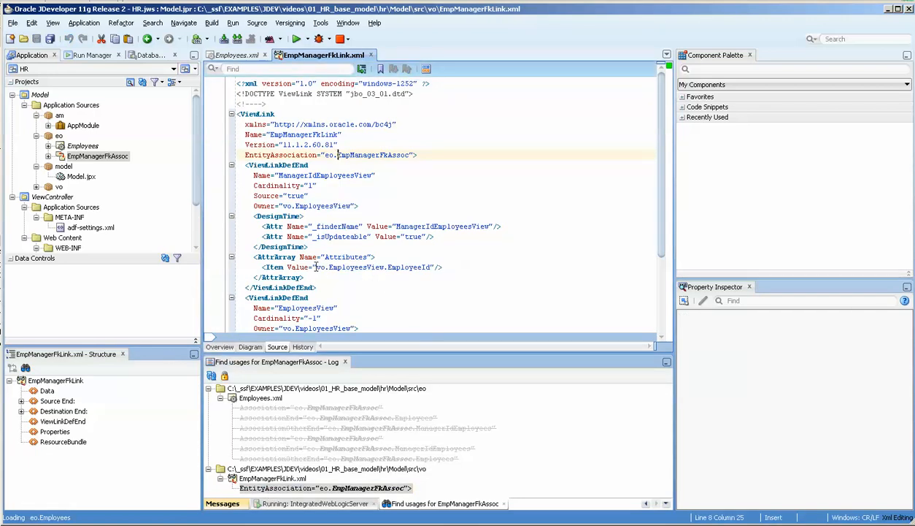
pyautogui.moveTo(83, 145)
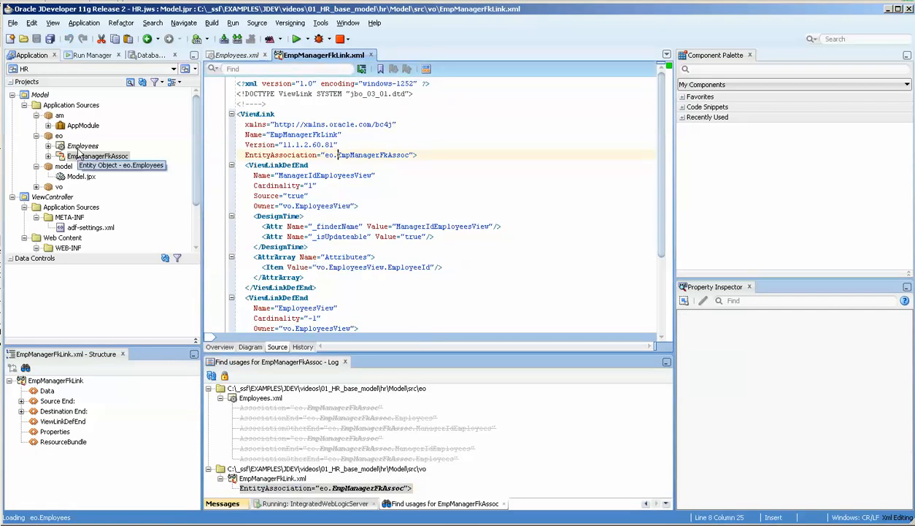
pyautogui.click(83, 145)
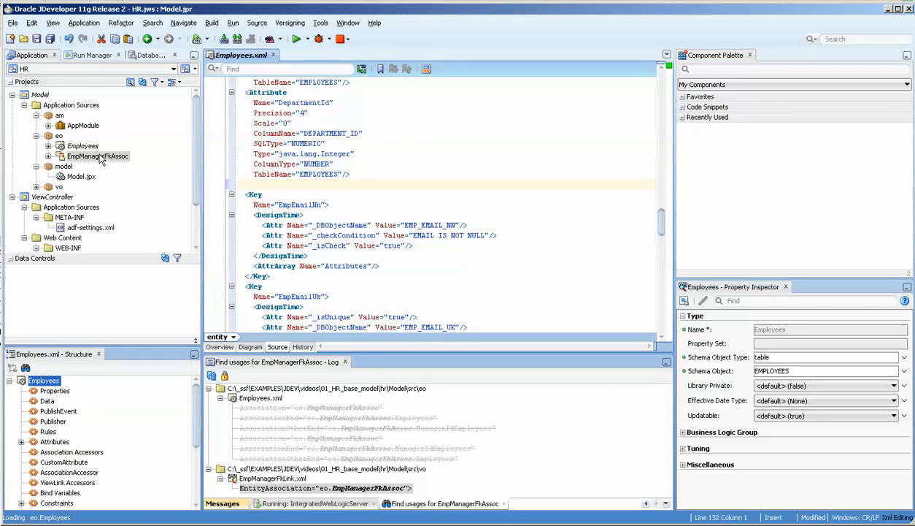
pyautogui.click(96, 155)
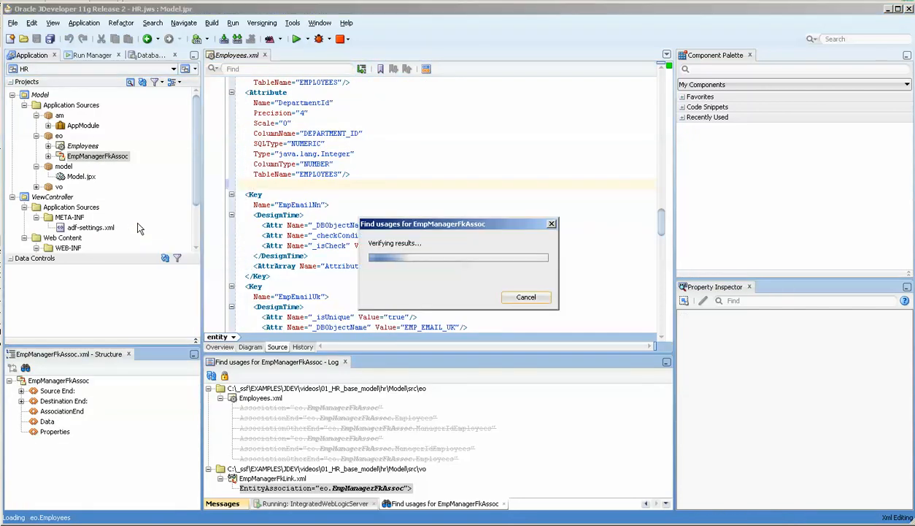
pyautogui.doubleClick(326, 407)
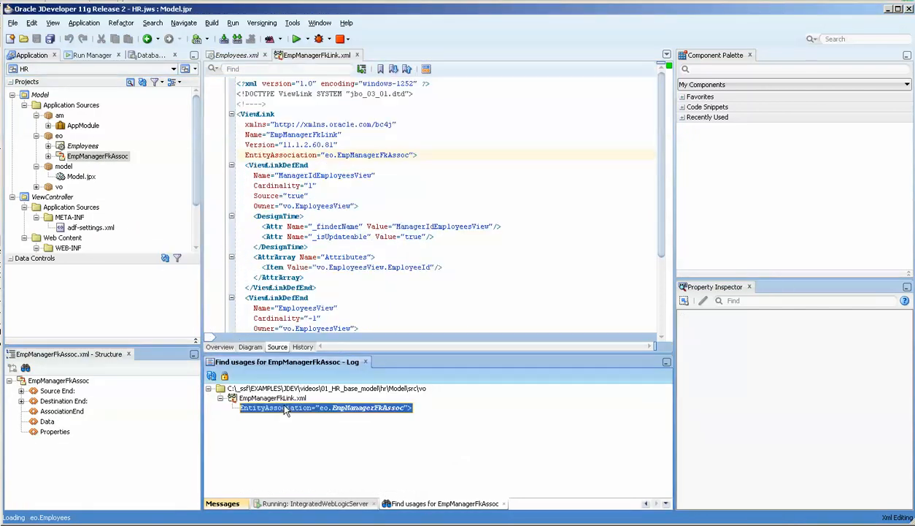
# - Delete the EmpManagerFkAssoc association and confirm
pyautogui.rightClick(96, 155)
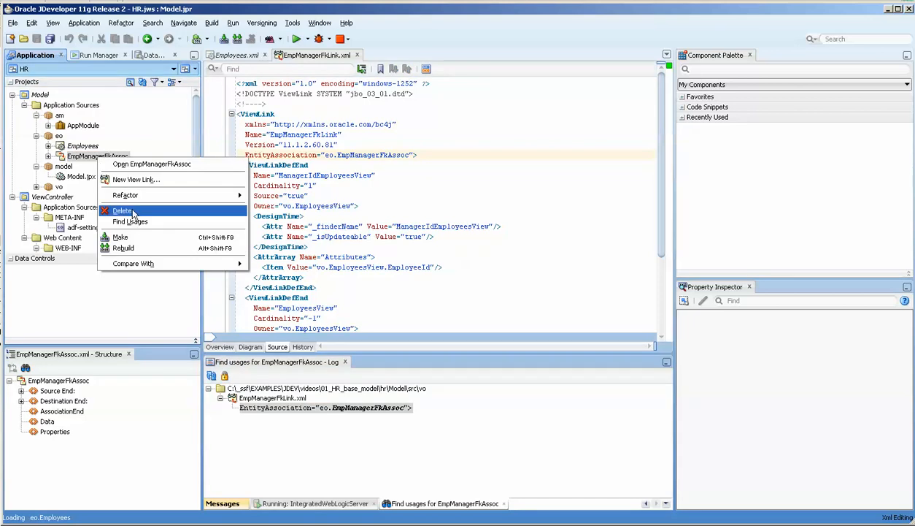
pyautogui.click(123, 210)
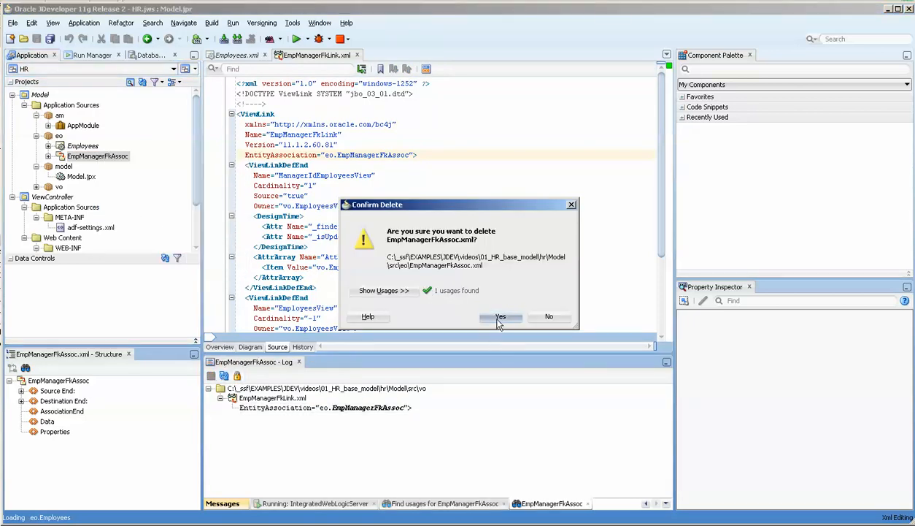
pyautogui.click(501, 316)
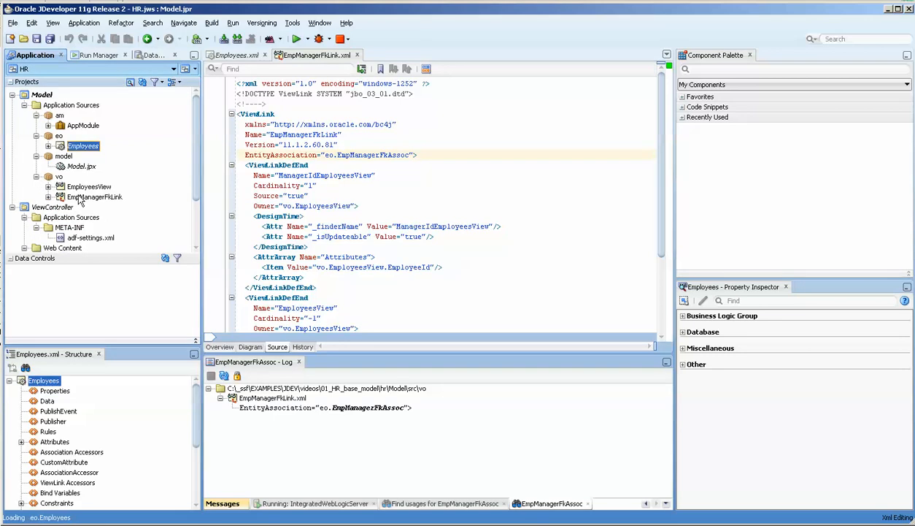
# - Remove EmployeesView2 from AppModule's data model and save all files
pyautogui.click(94, 197)
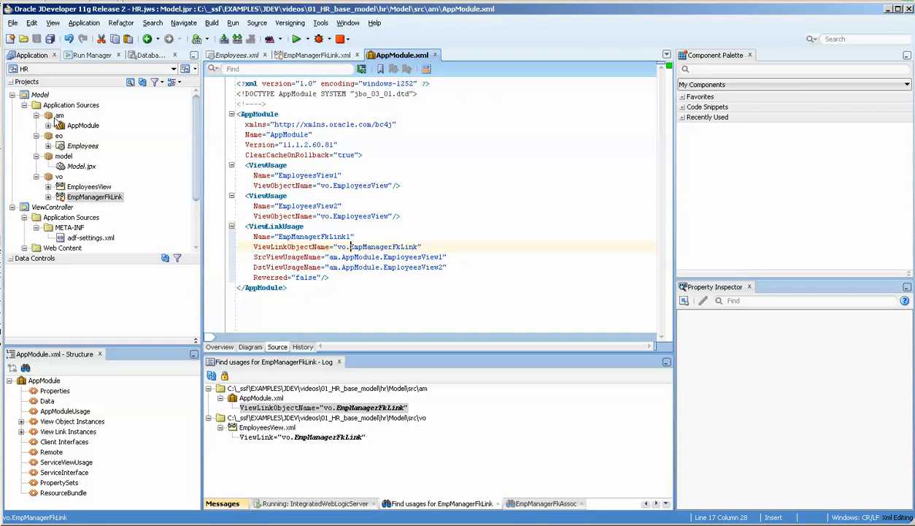
pyautogui.click(37, 115)
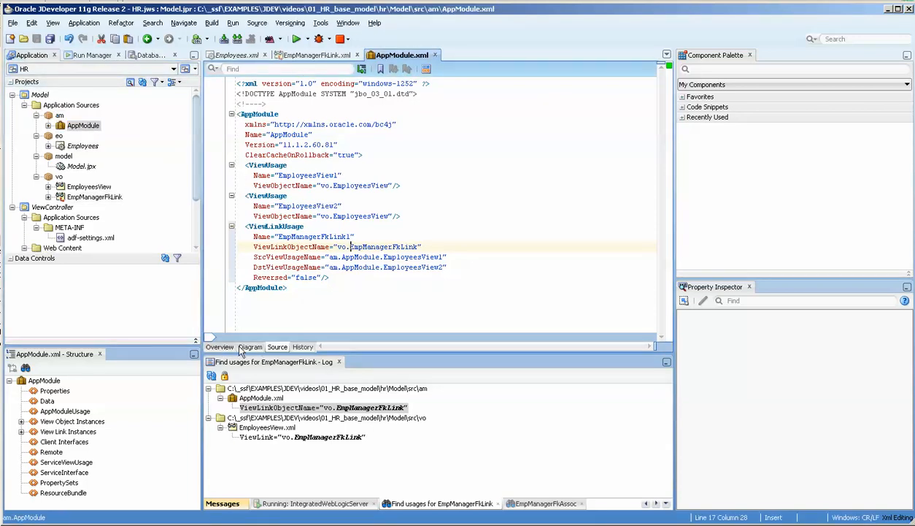
pyautogui.click(220, 346)
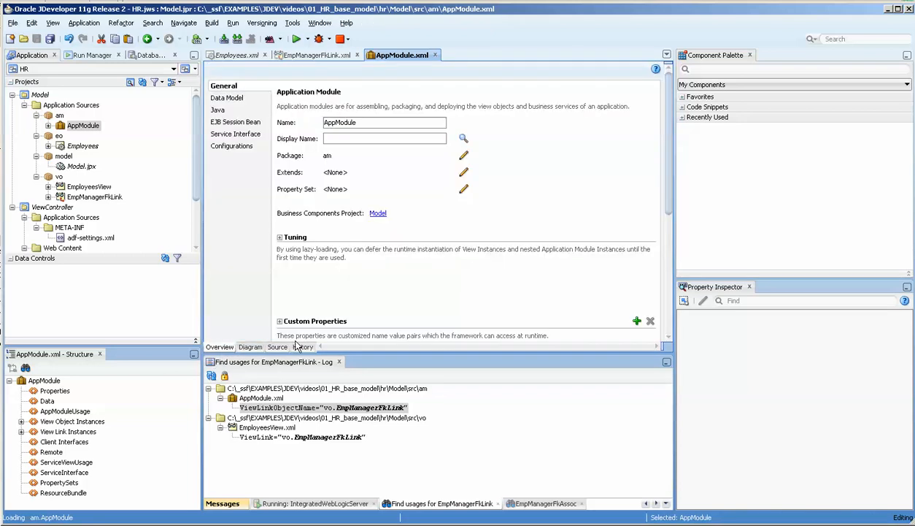
pyautogui.click(227, 98)
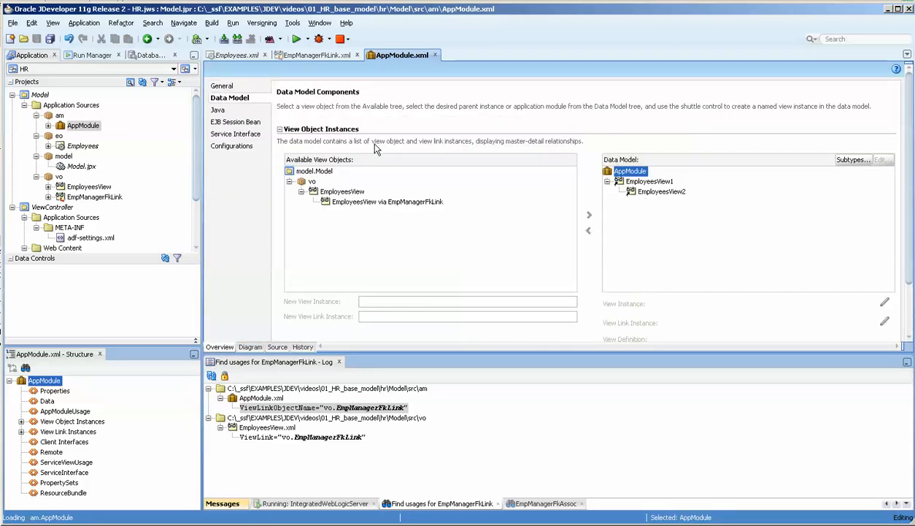
pyautogui.click(649, 181)
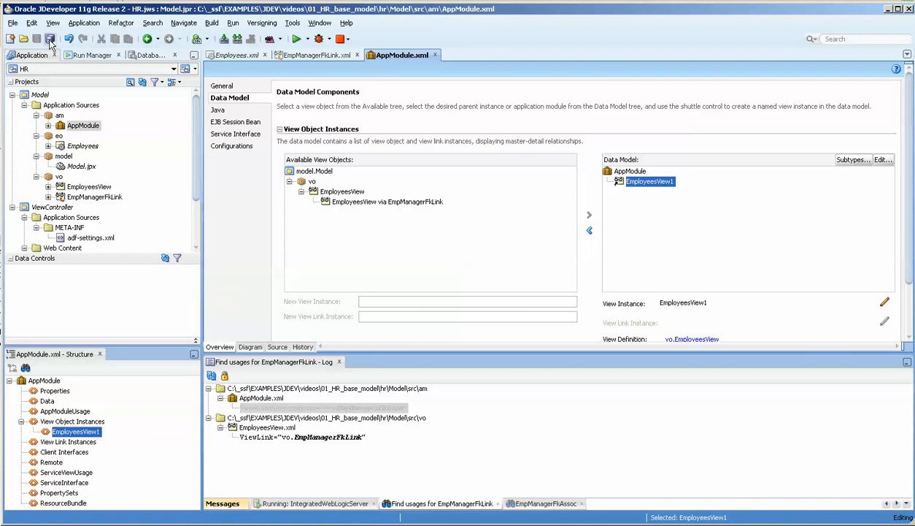
pyautogui.click(50, 39)
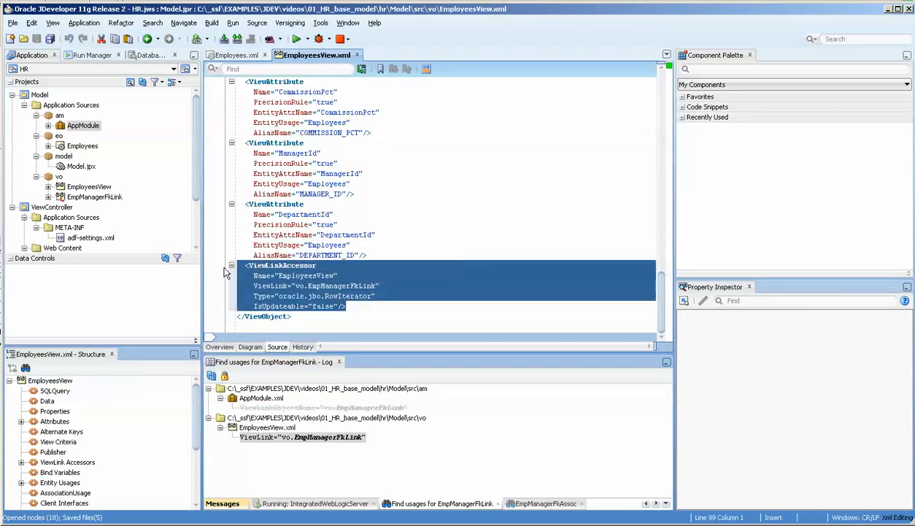
# - Delete the EmpManagerFkLink view link, then close EmployeesView.xml, saving changes
pyautogui.click(50, 379)
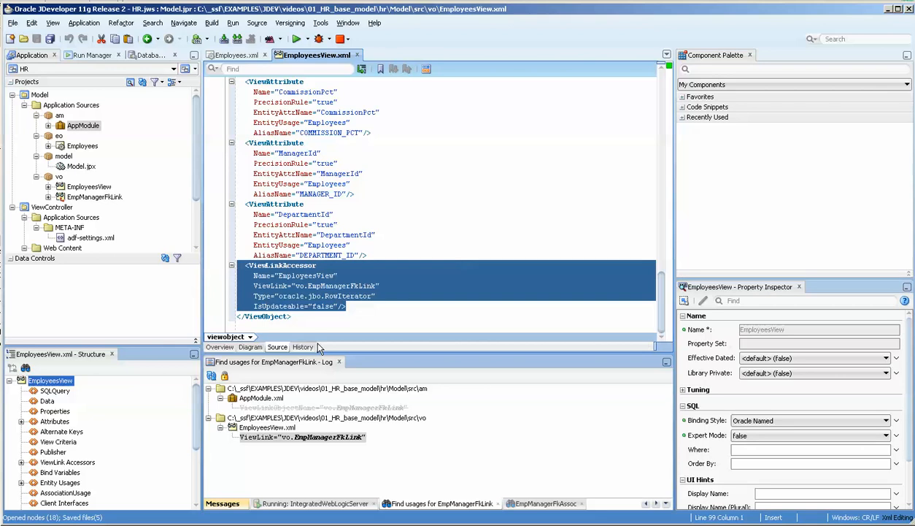
pyautogui.click(95, 196)
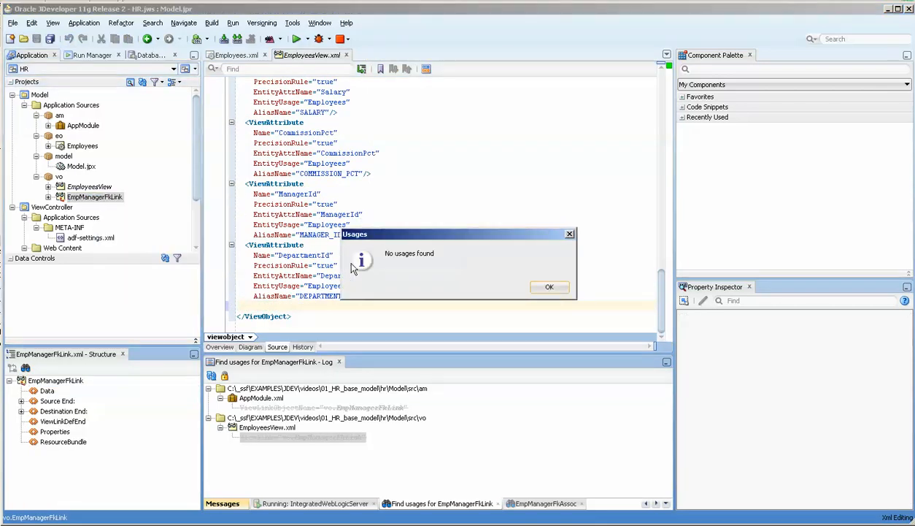
pyautogui.rightClick(93, 197)
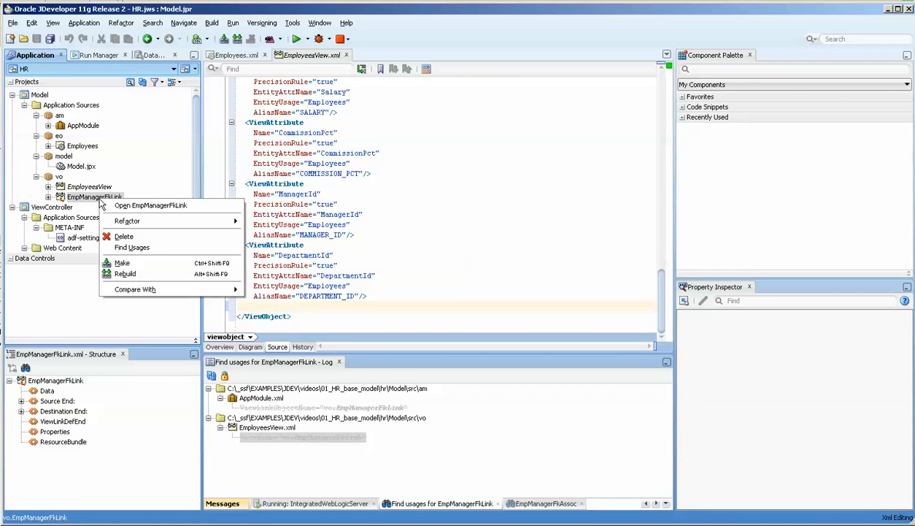
pyautogui.click(123, 235)
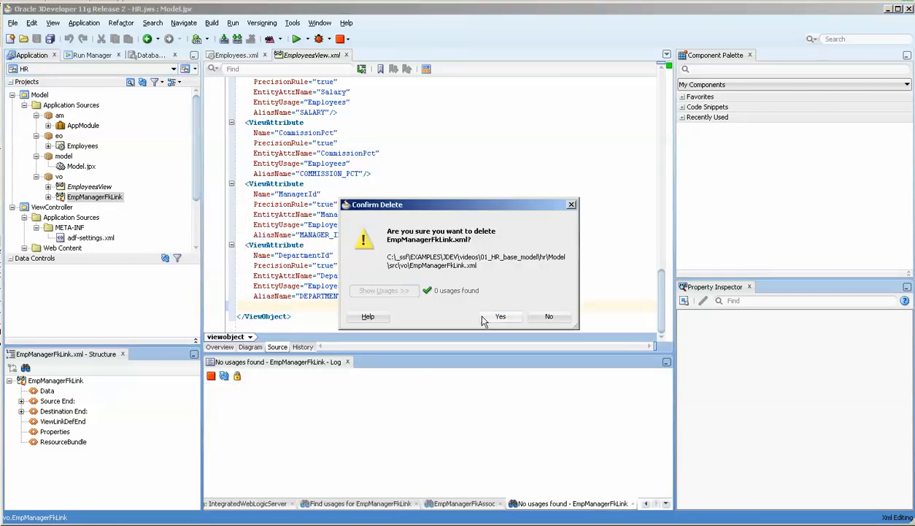
pyautogui.click(500, 316)
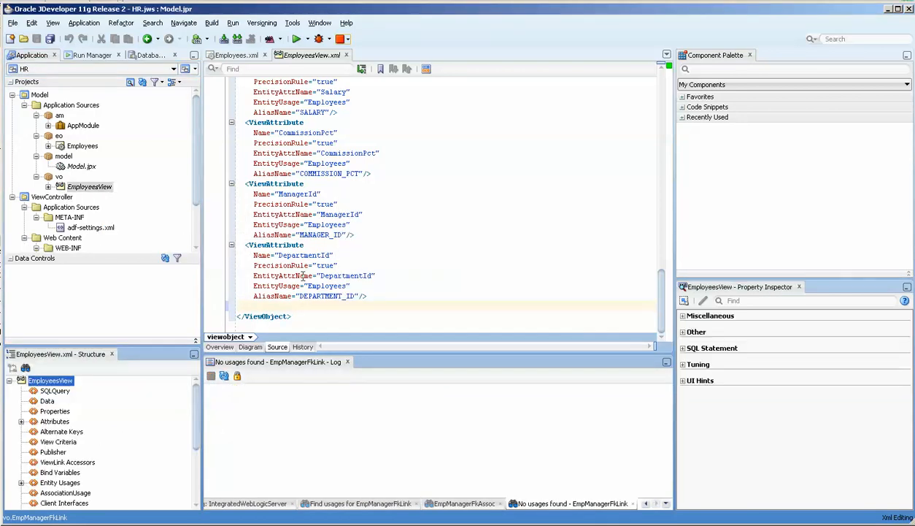
pyautogui.click(346, 55)
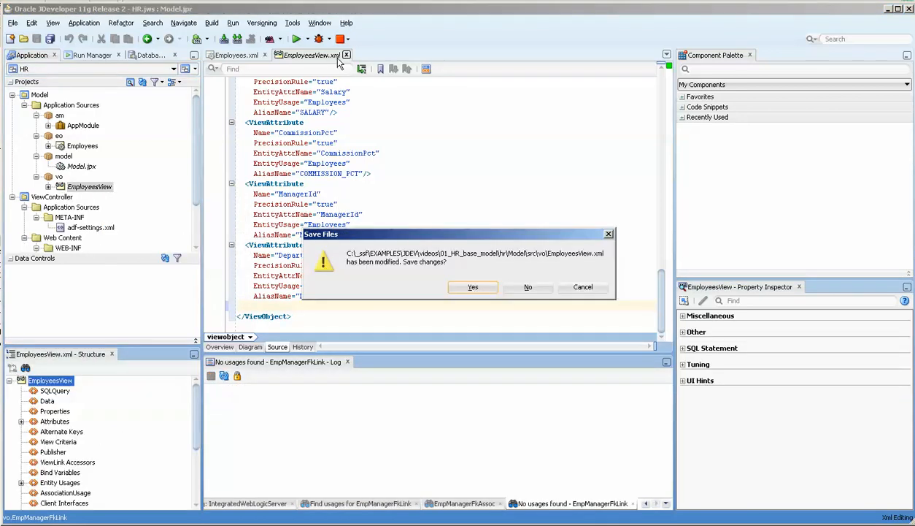
pyautogui.click(473, 287)
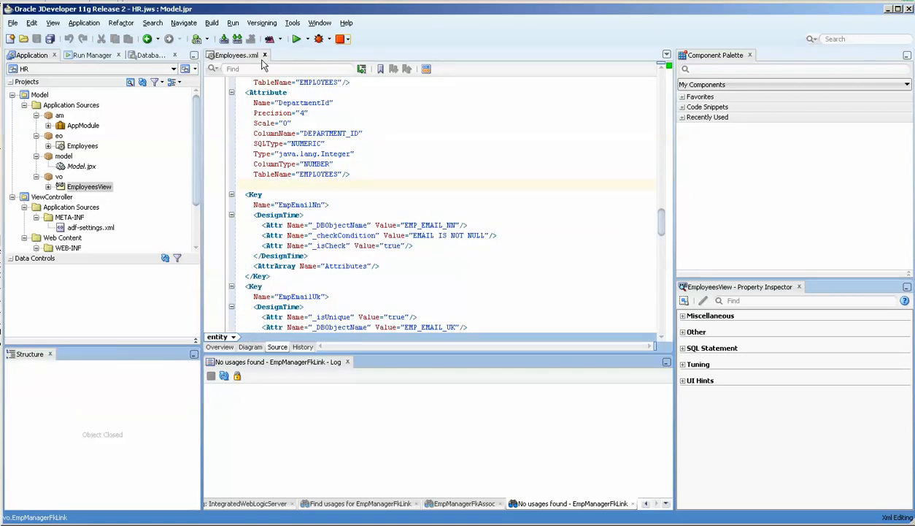
# - Close Employees.xml and expand the refreshed AppModuleDataControl showing EmployeesView1 and Operations
pyautogui.click(265, 55)
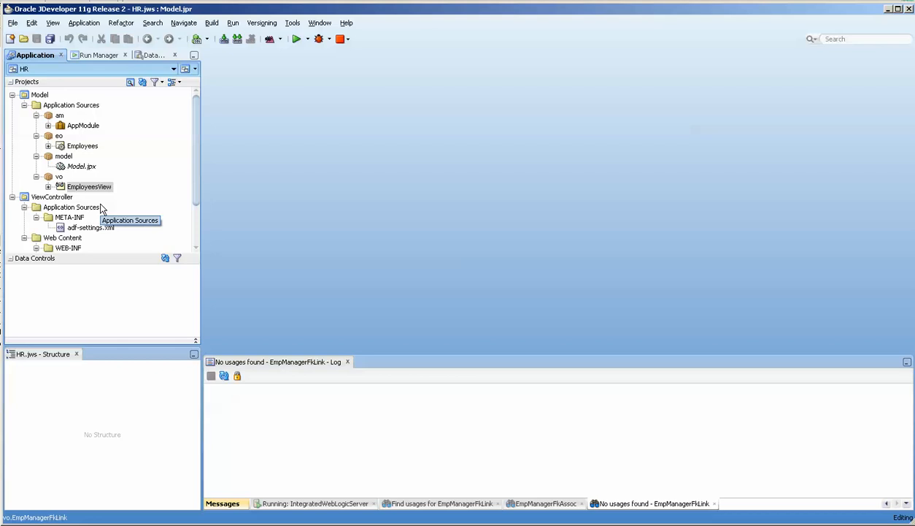
pyautogui.moveTo(103, 210)
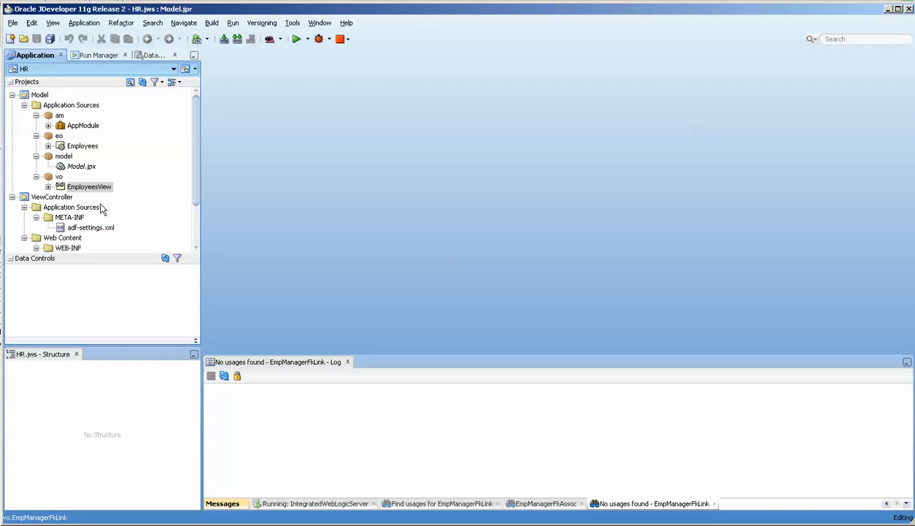
pyautogui.scroll(-3)
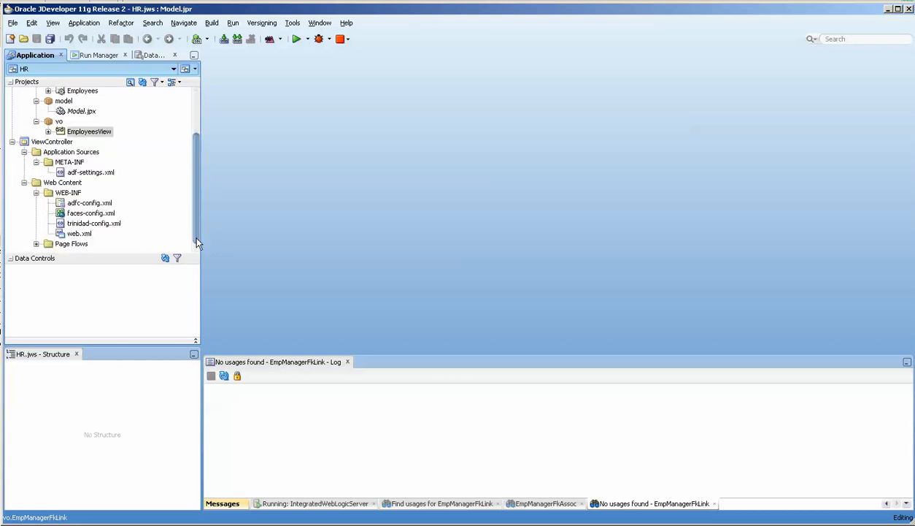
pyautogui.click(89, 132)
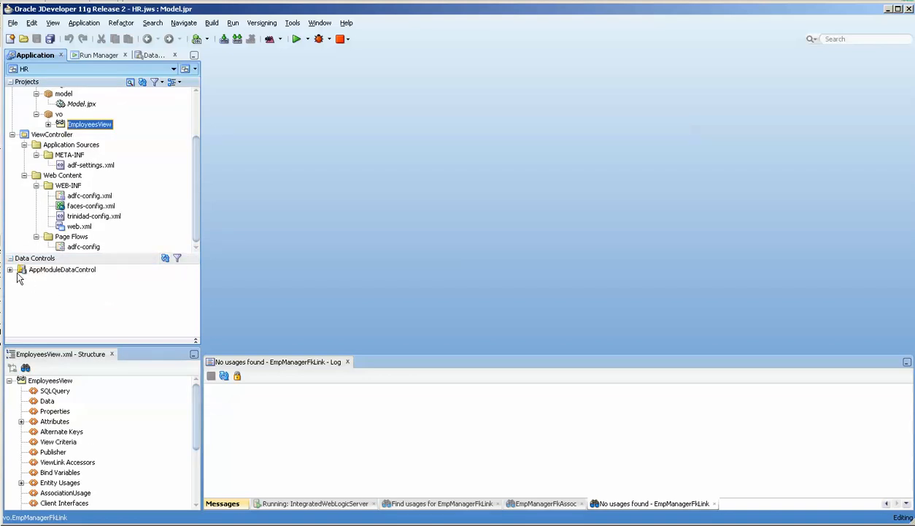
pyautogui.click(11, 269)
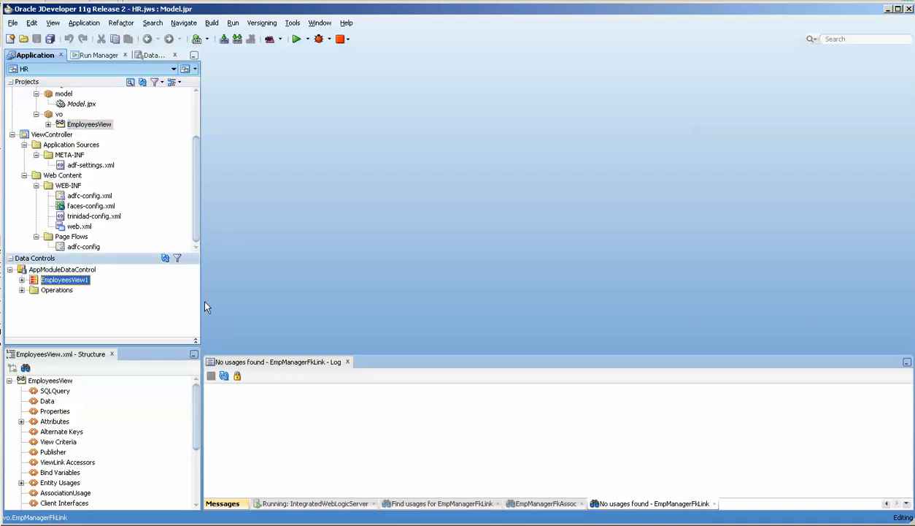
pyautogui.moveTo(184, 273)
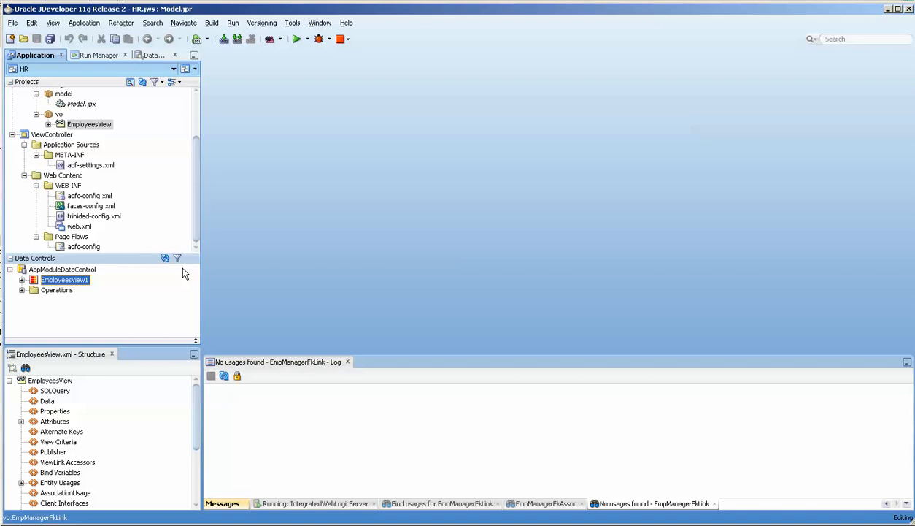
pyautogui.scroll(3)
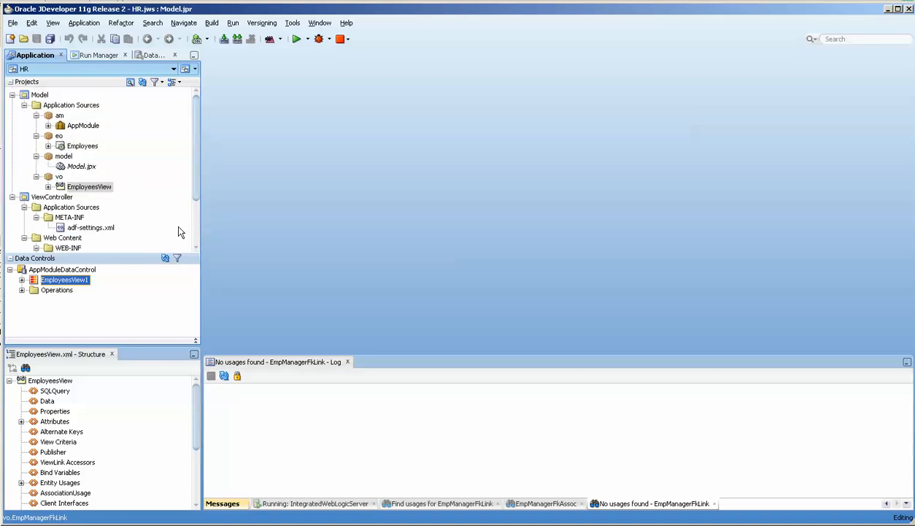
pyautogui.moveTo(723, 478)
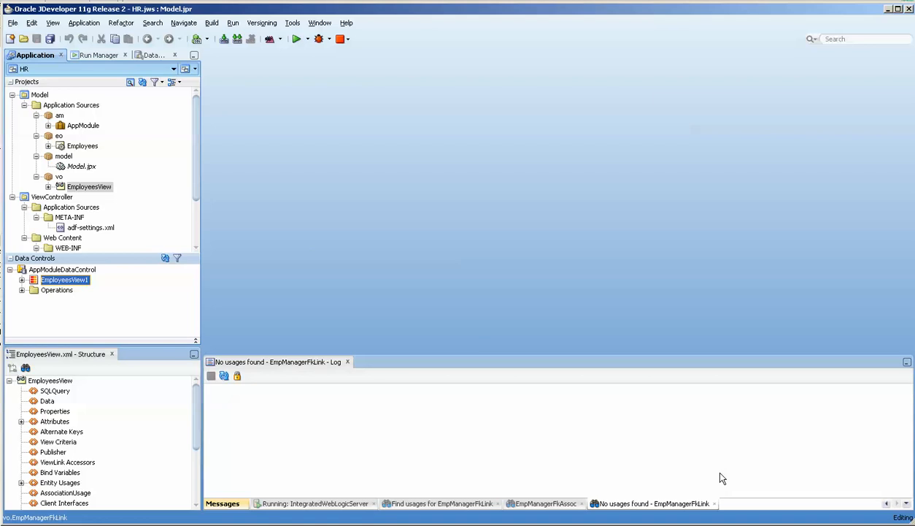